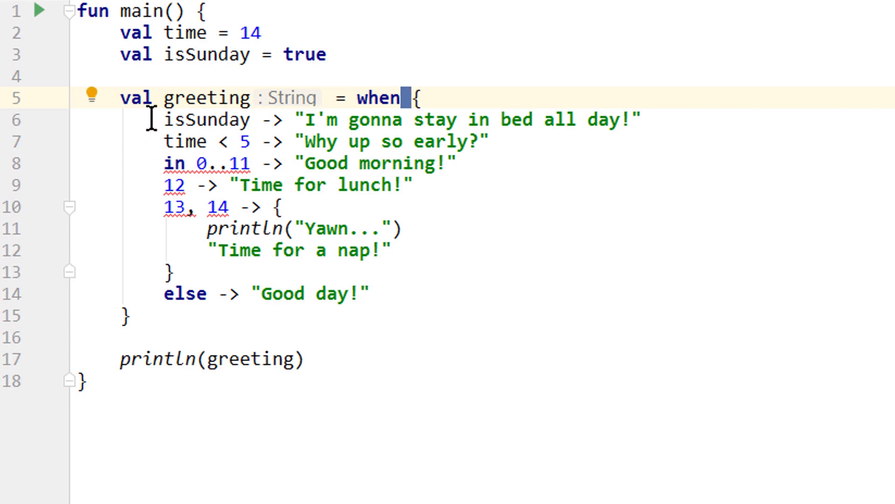
Step: Rewrite each when branch as an explicit time condition, joining 13 and 14 with ||
left_click_drag(164, 119, 291, 206)
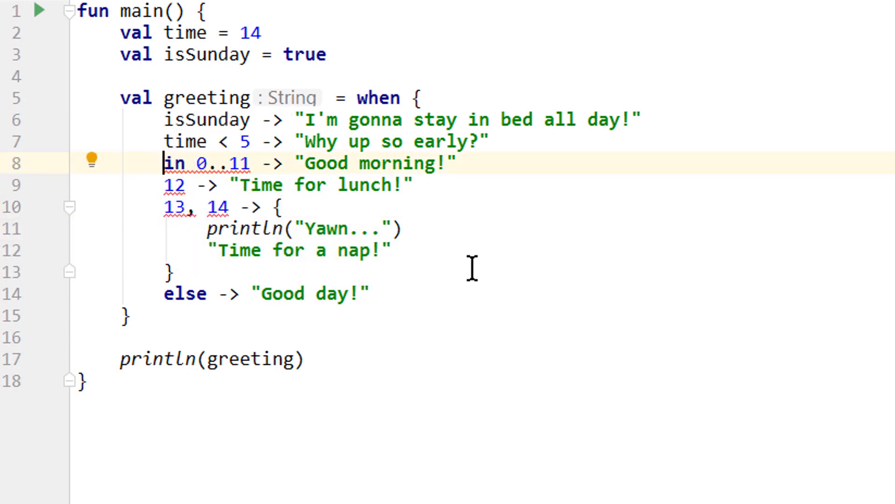
type("time")
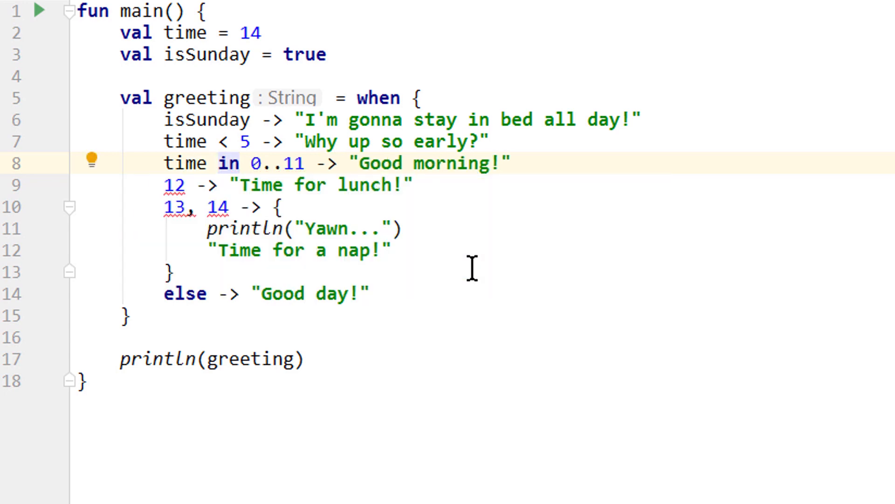
double_click(174, 184)
type("time ")
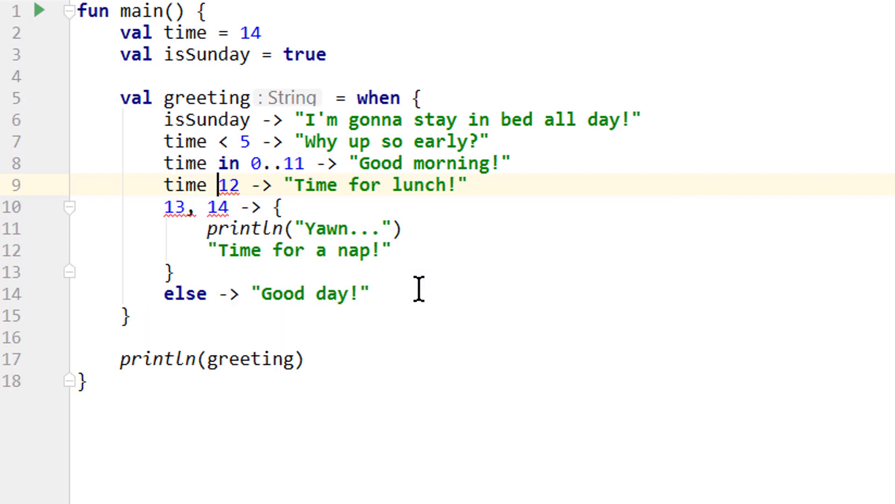
type("==")
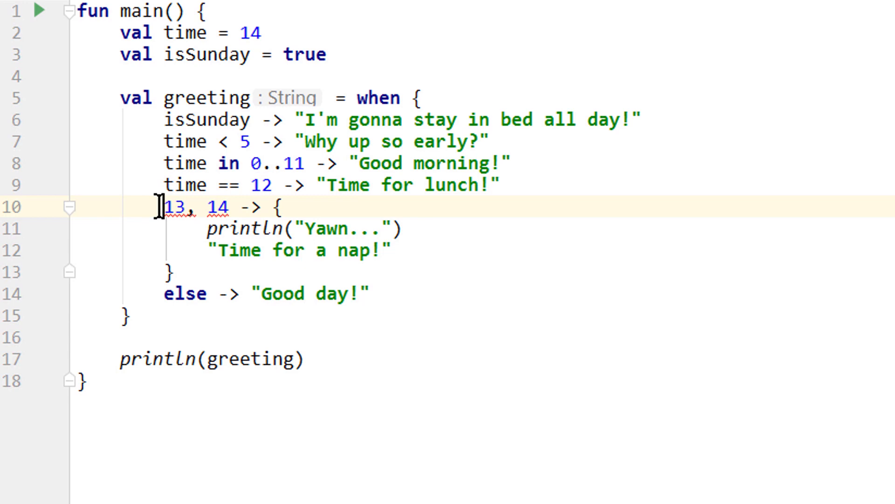
type("time ==")
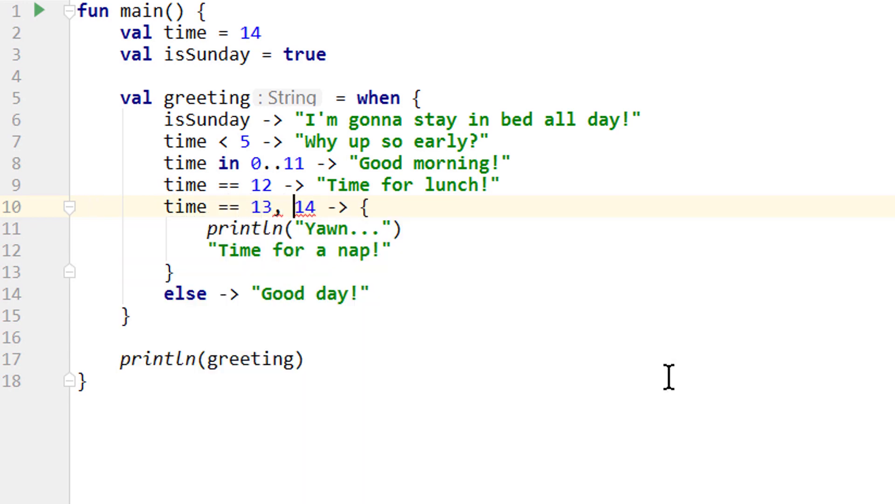
type("time ==")
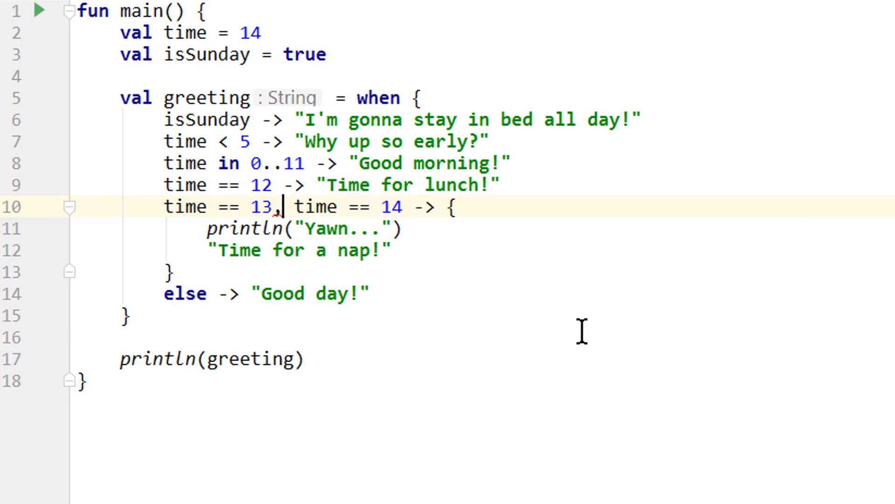
key("Backspace")
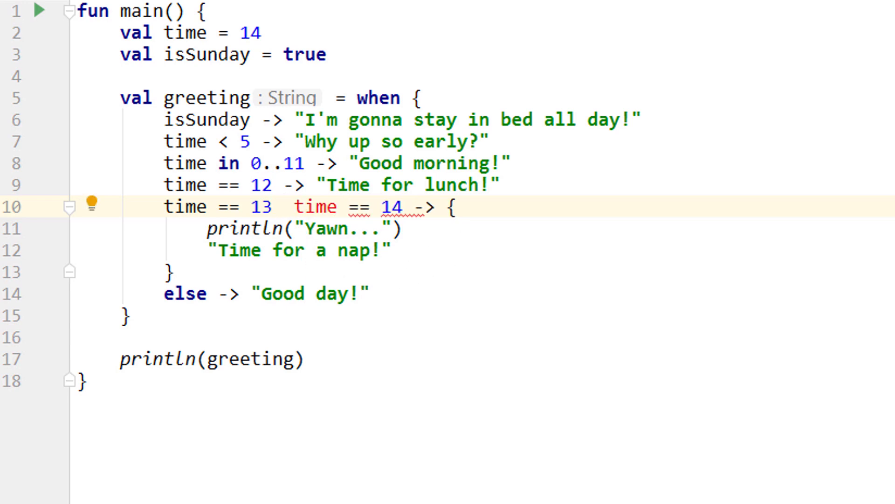
type("||")
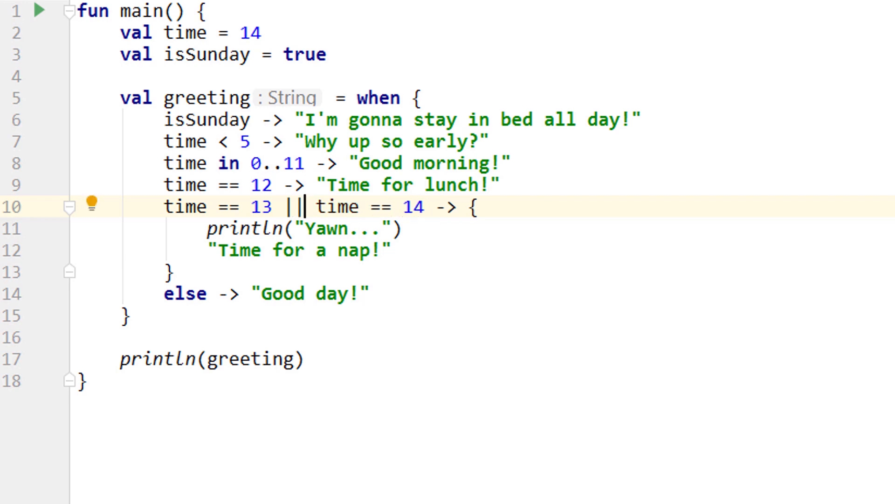
mouse_move(151, 206)
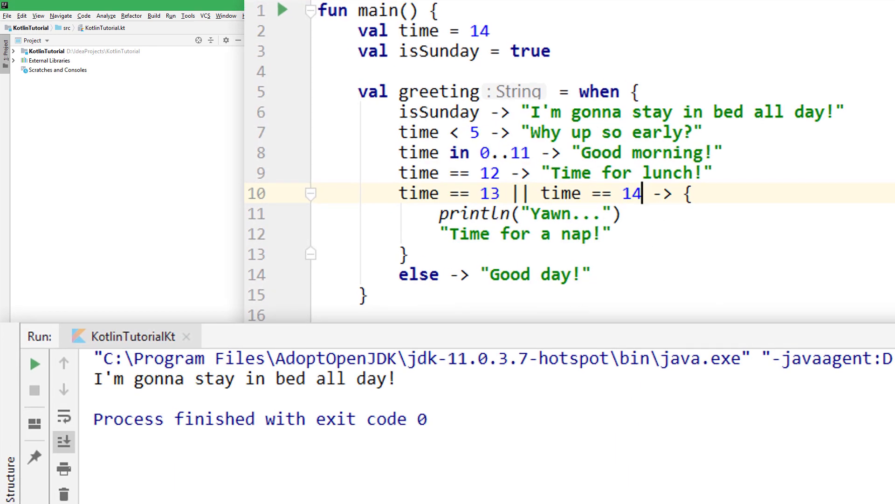
mouse_move(498, 51)
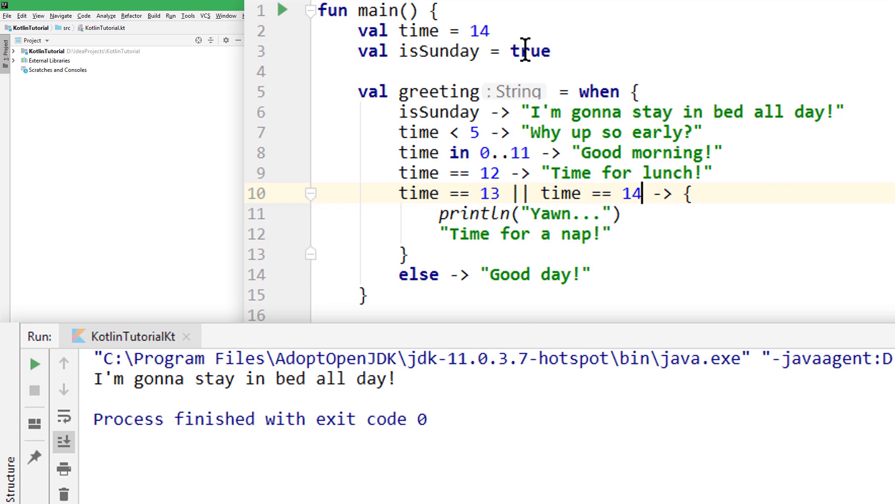
Step: Set isSunday to false, rerun, and change time from 14 to 4
type("false")
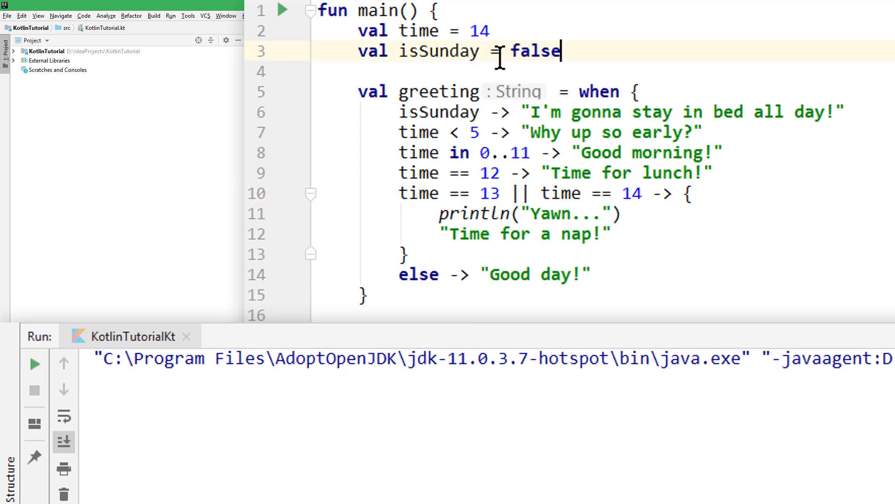
left_click(282, 10)
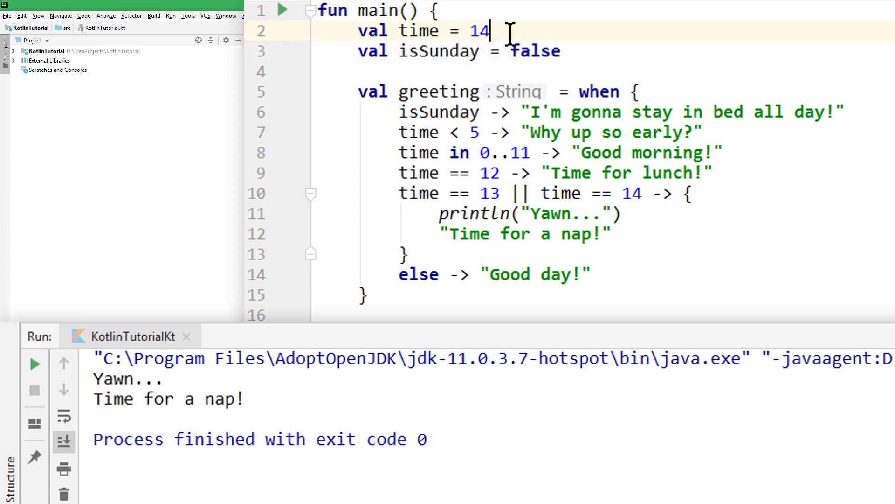
key("Backspace")
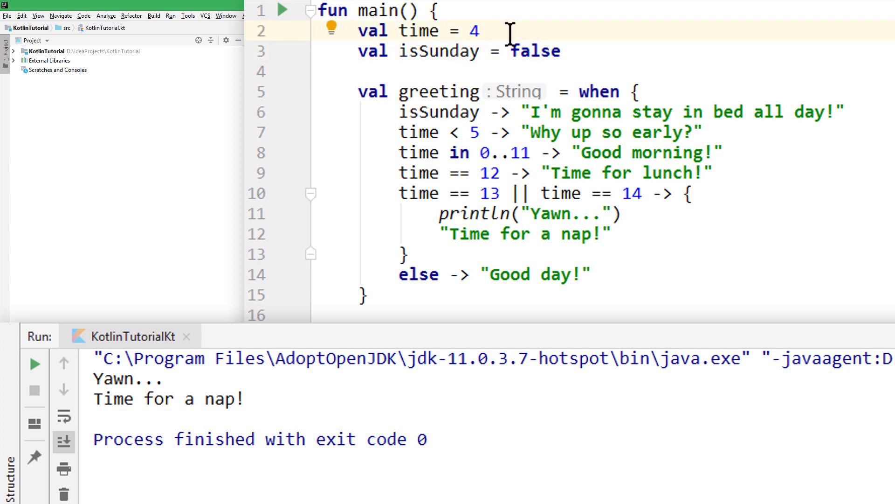
left_click(34, 364)
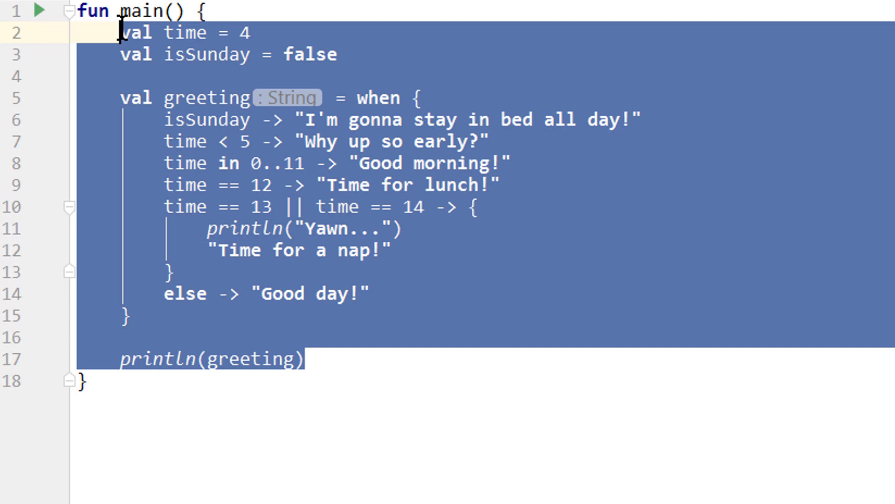
Step: Replace the greeting code with a sayHelloKotlin() function printing "Hello, Kotlin!", called from main
key("Delete")
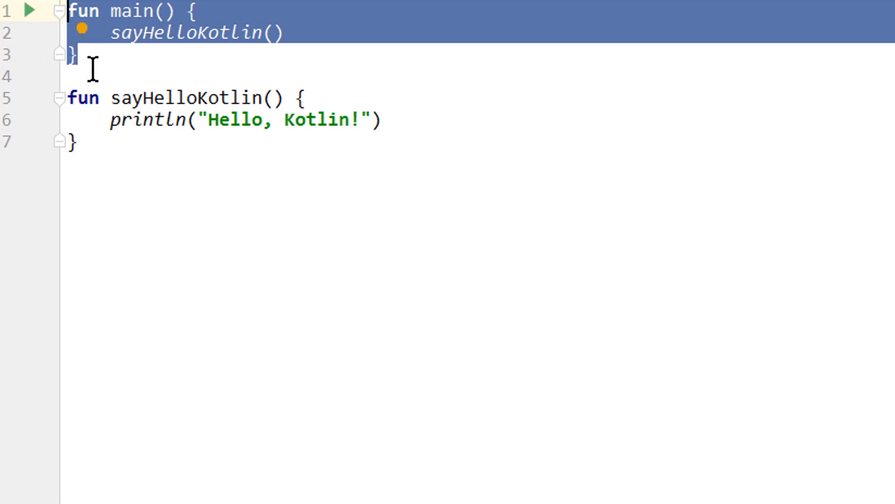
double_click(183, 97)
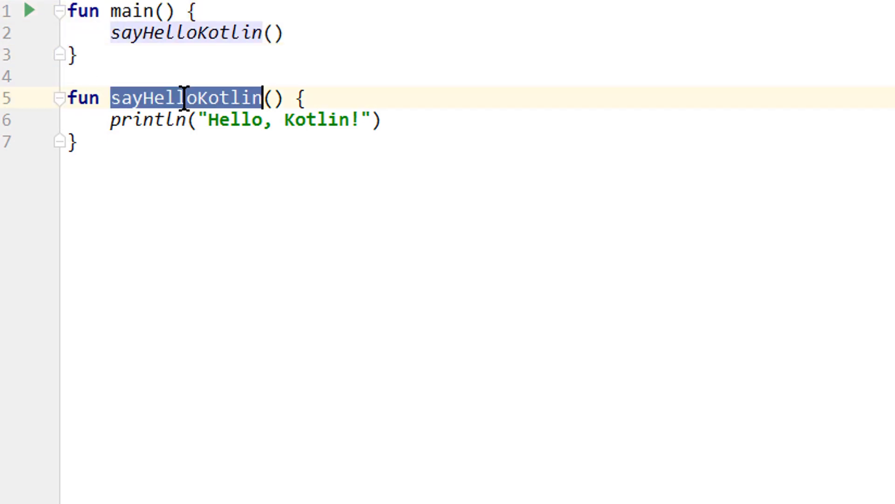
mouse_move(439, 200)
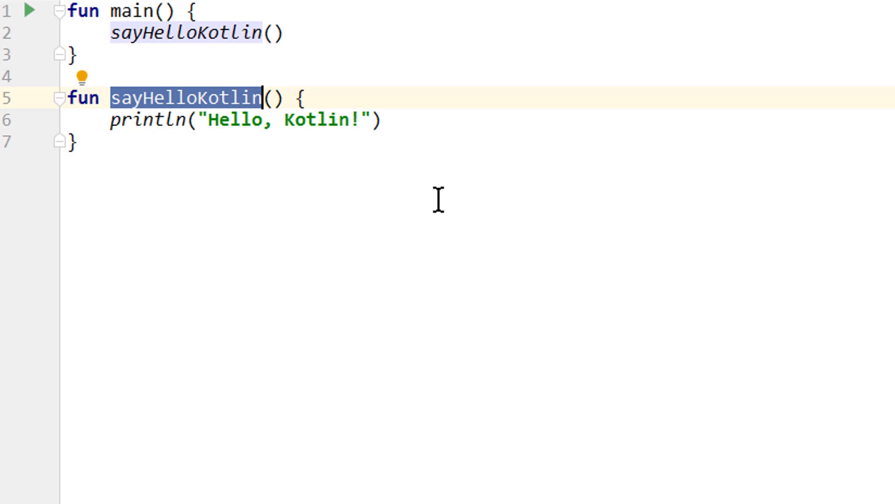
mouse_move(114, 120)
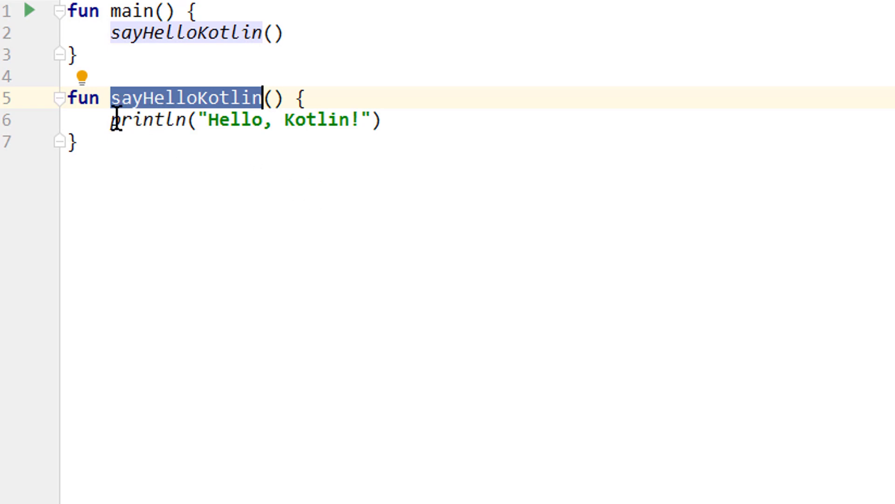
mouse_move(183, 134)
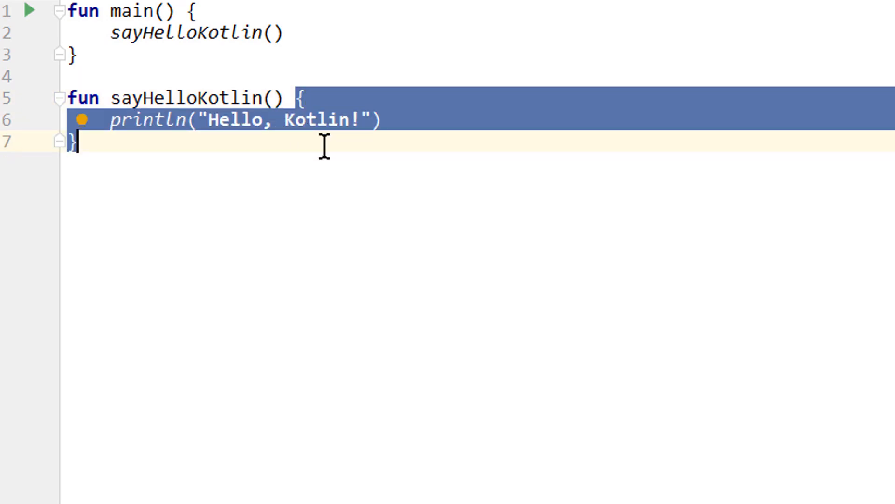
mouse_move(303, 174)
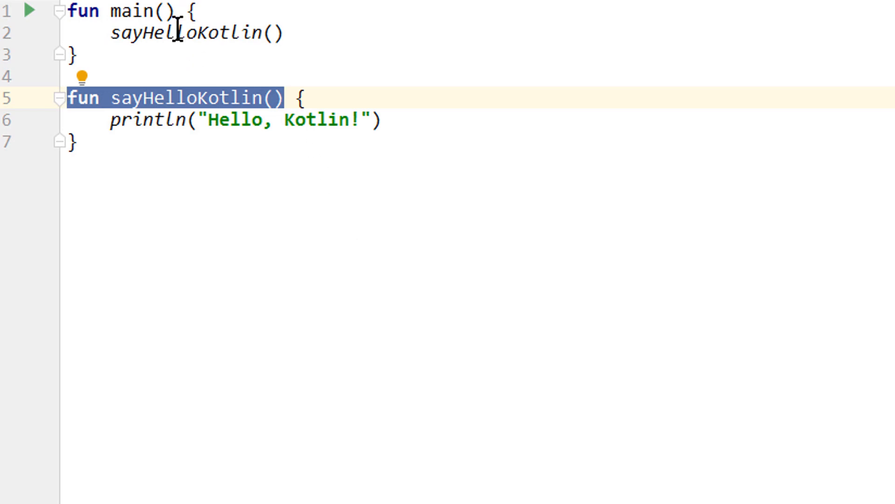
double_click(183, 34)
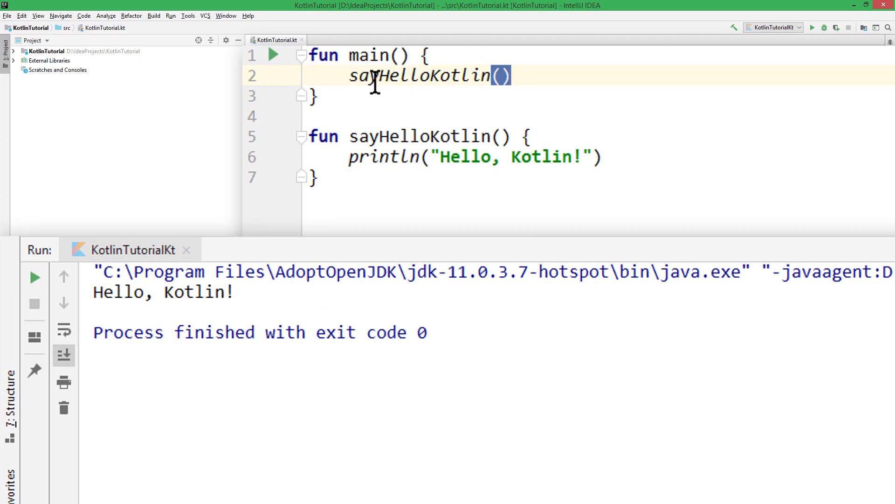
mouse_move(429, 176)
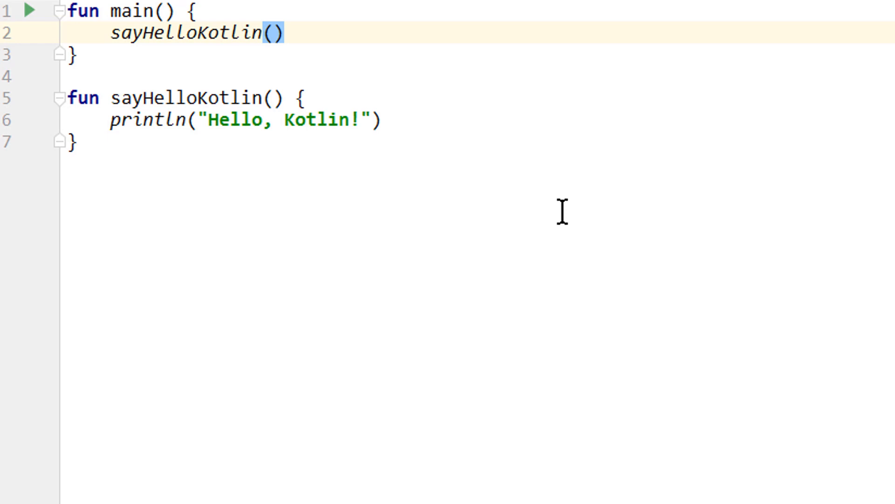
mouse_move(231, 93)
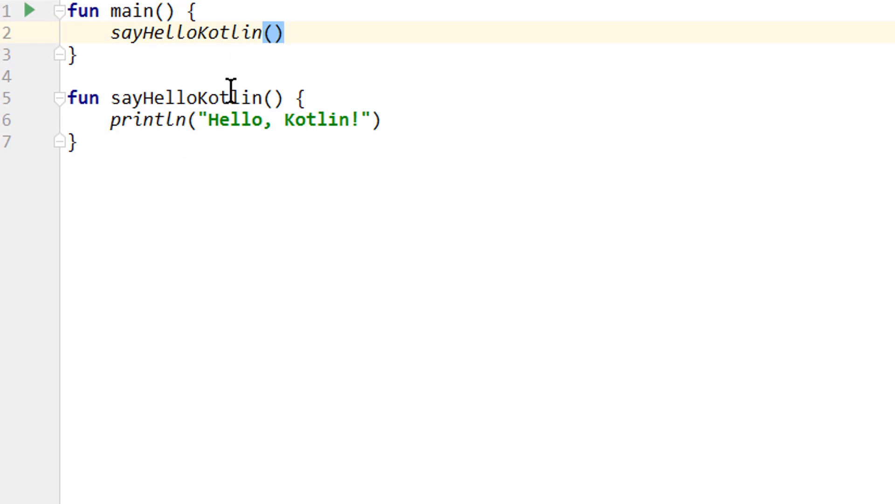
mouse_move(318, 175)
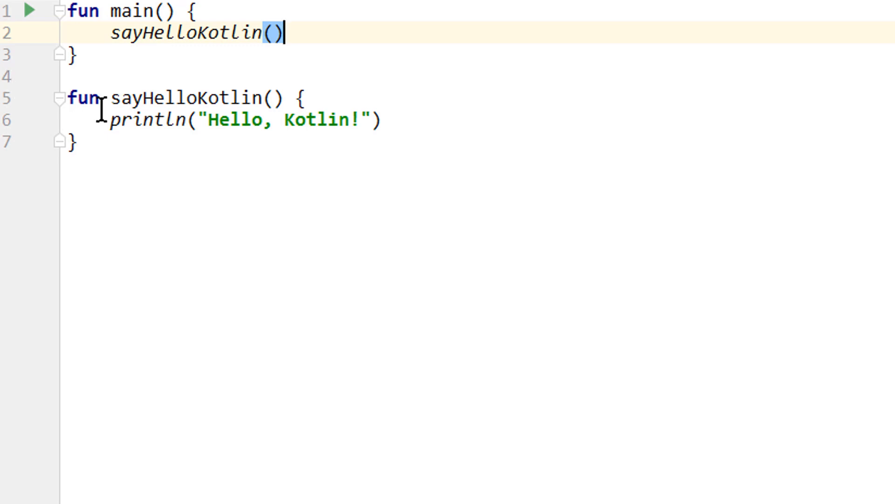
mouse_move(279, 197)
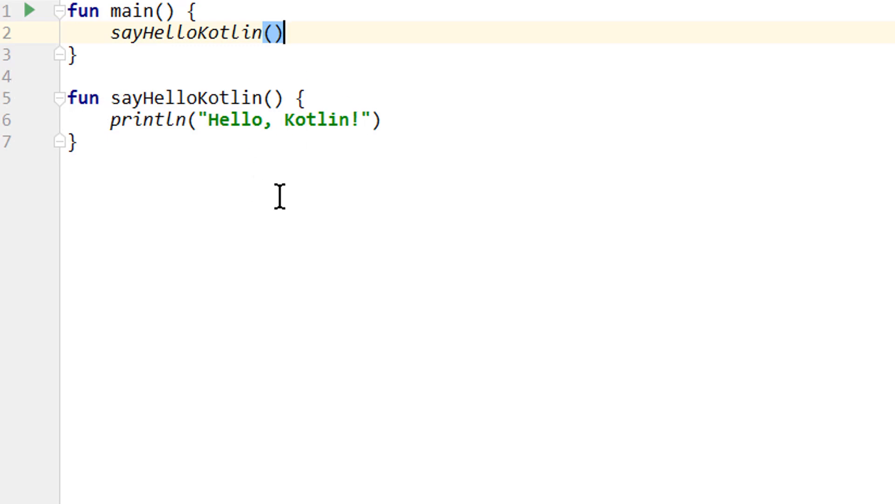
mouse_move(702, 41)
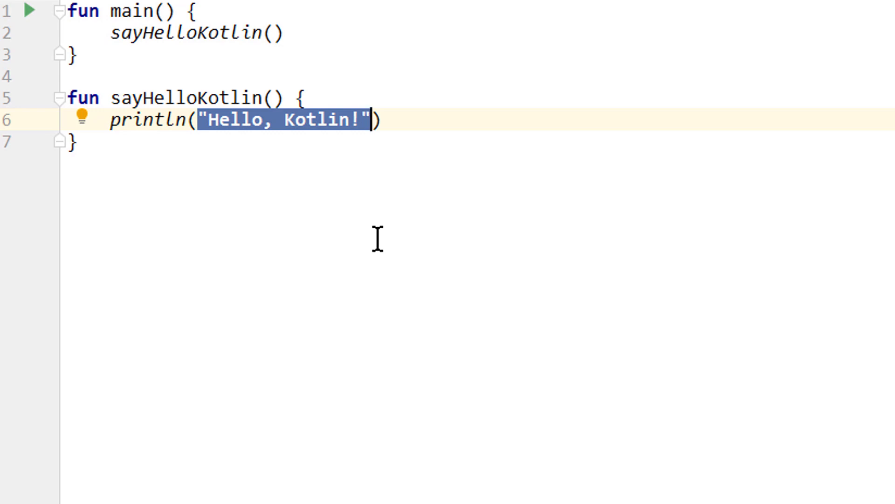
mouse_move(316, 137)
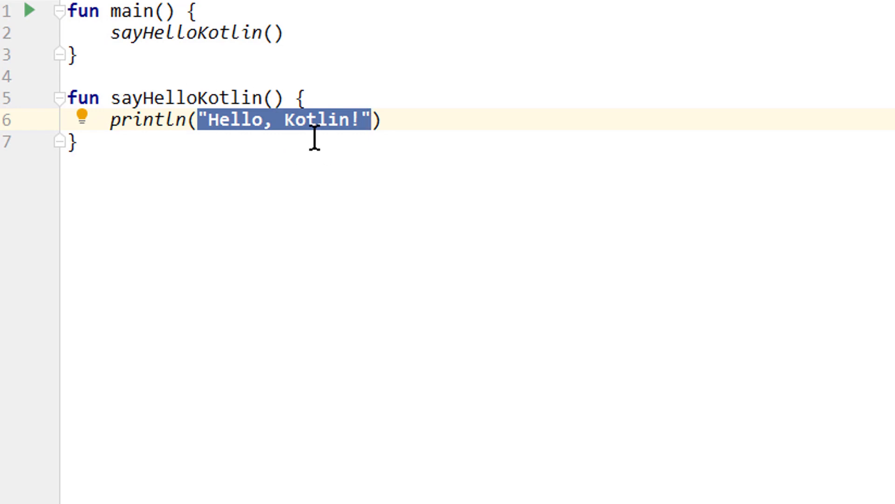
double_click(309, 120)
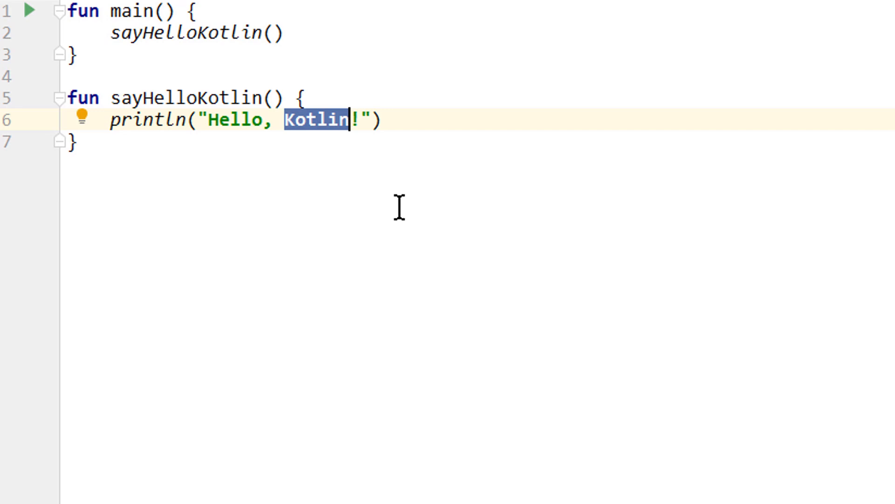
mouse_move(326, 143)
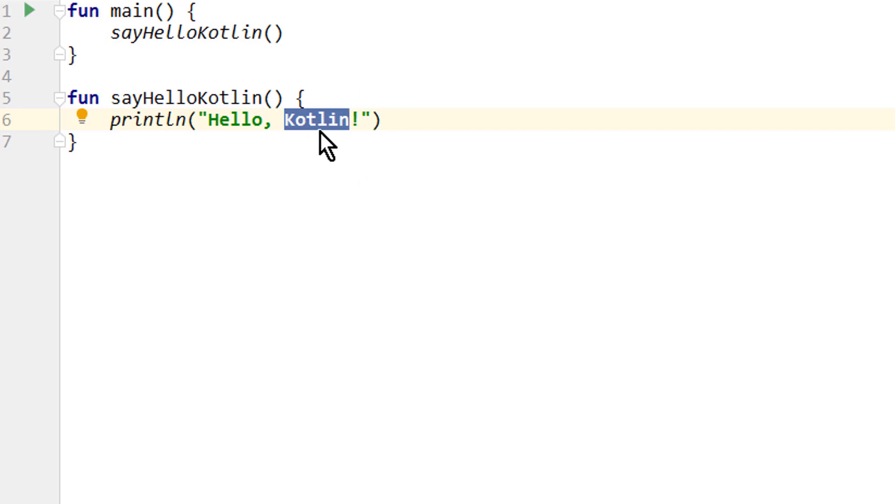
mouse_move(320, 14)
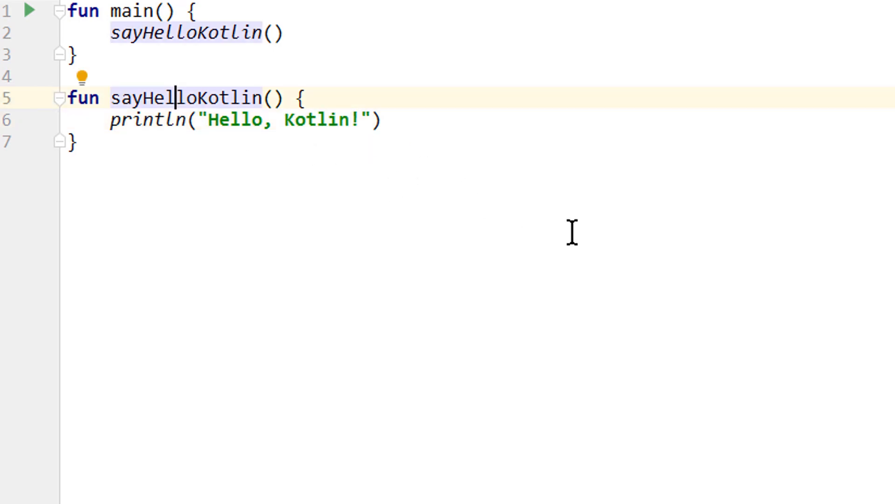
Step: Rename sayHelloKotlin to greet with Shift+F6, updating the call in main
key("Shift+F6")
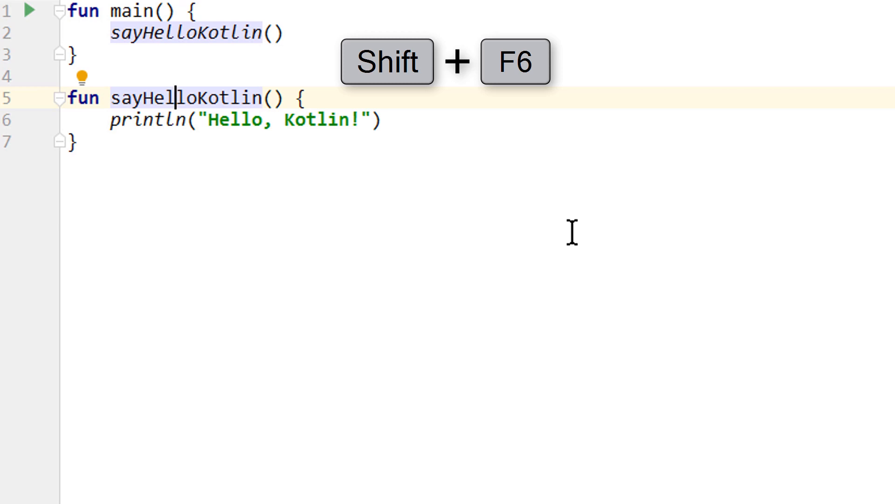
key("Shift+F6")
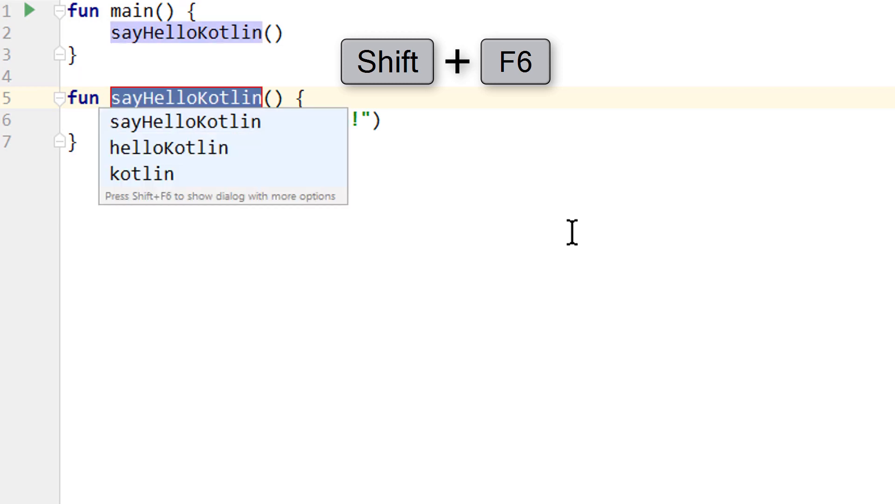
type("greet() {")
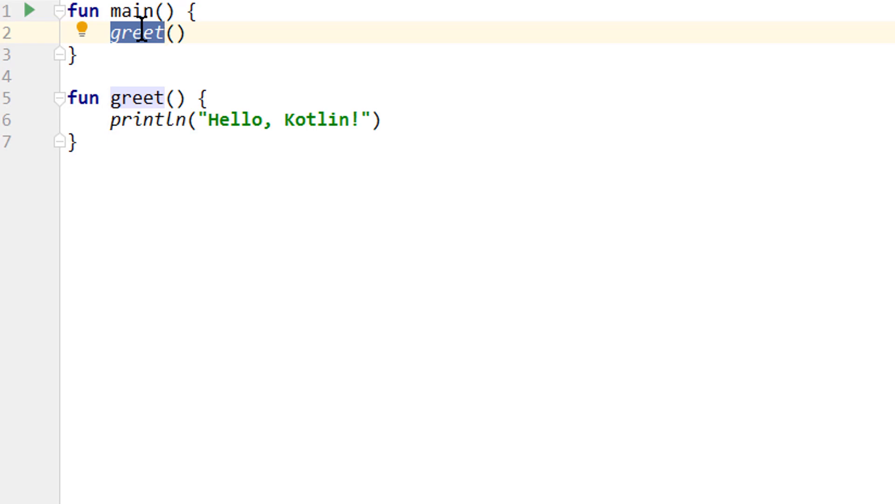
mouse_move(302, 146)
type(" Nice to meet you!")
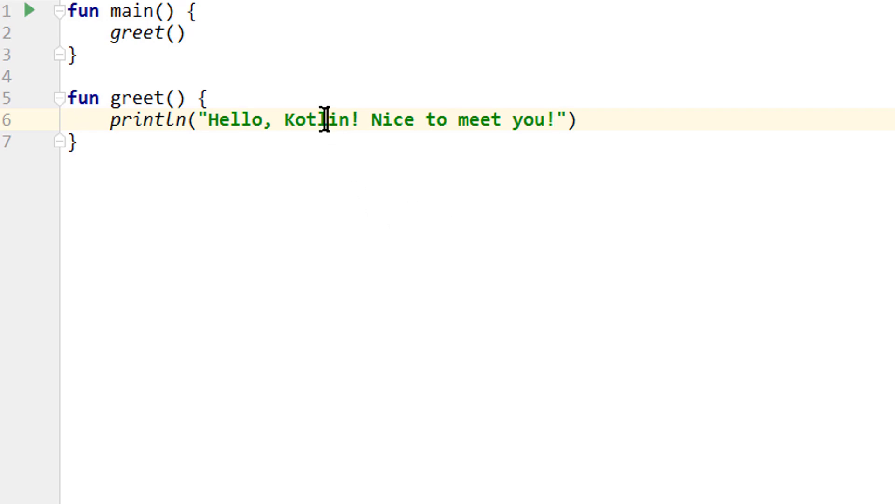
Step: Change greet's message to "Hello, $name! Nice to meet you!"
type("$n")
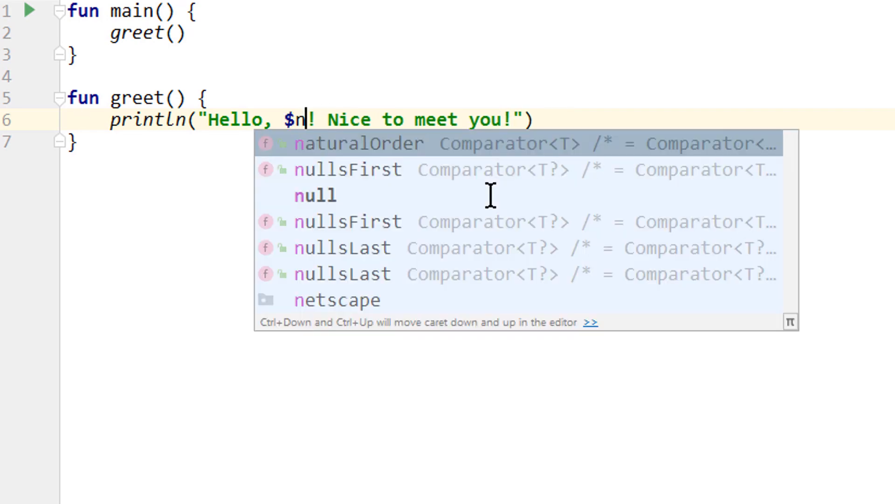
type("ame")
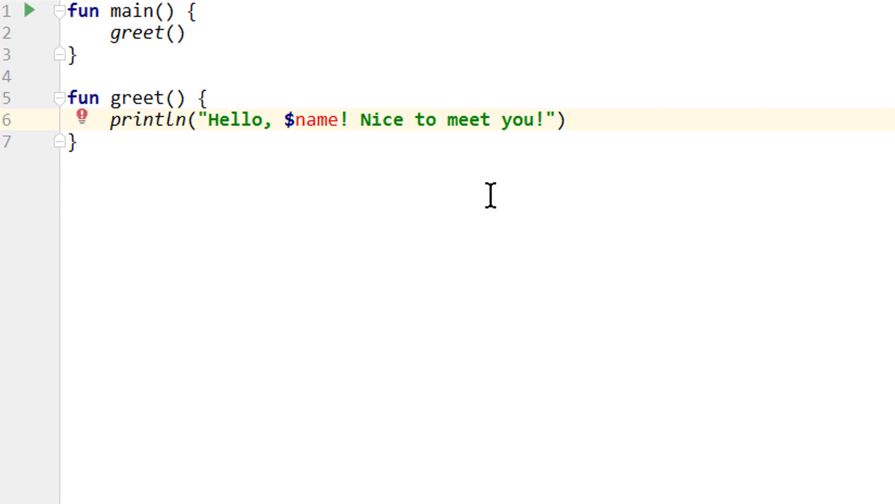
double_click(317, 120)
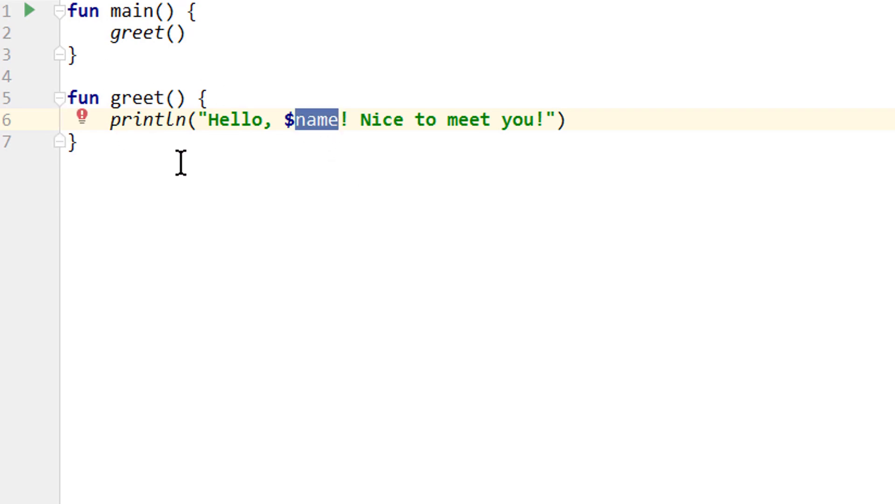
left_click(176, 97)
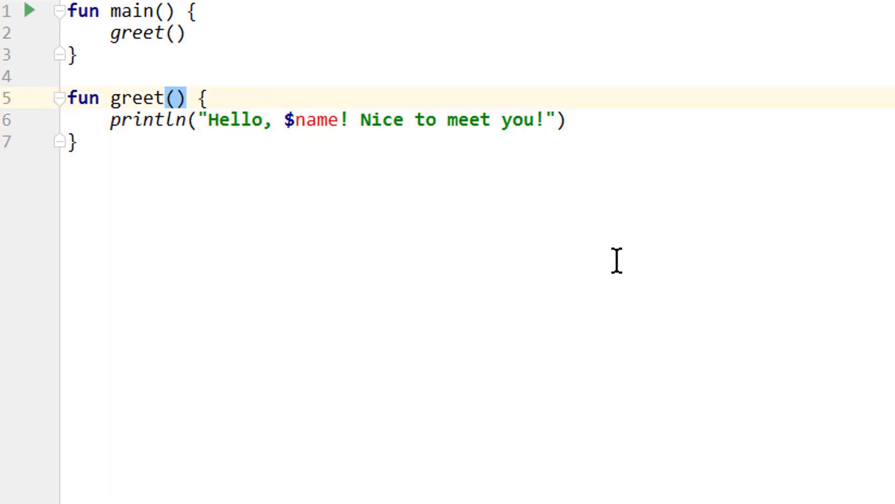
Step: Add a name: String parameter to greet so $name resolves
type("name:")
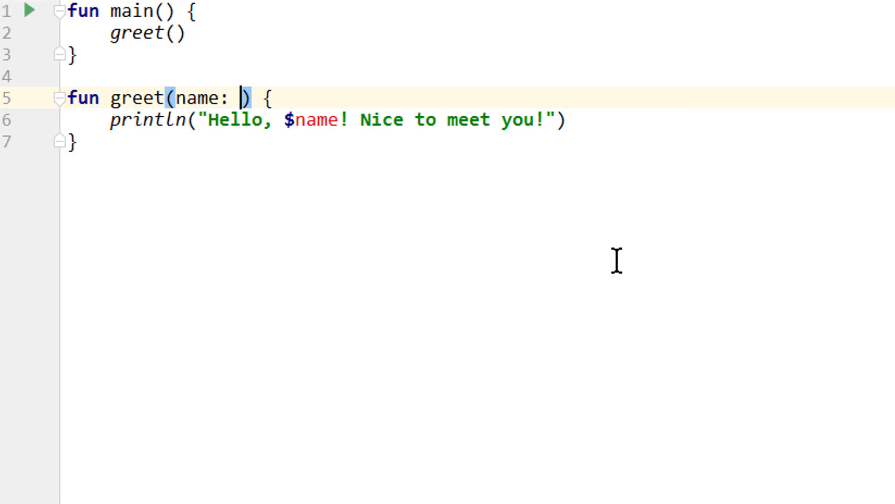
type("String")
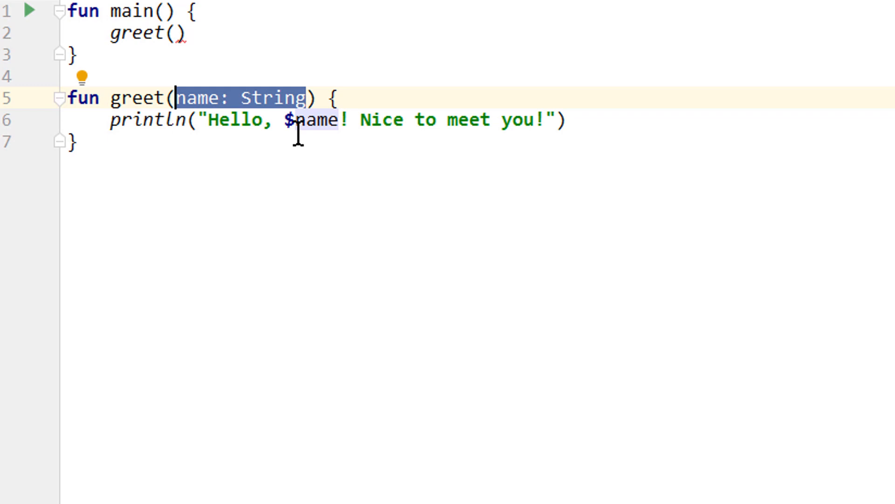
left_click(314, 120)
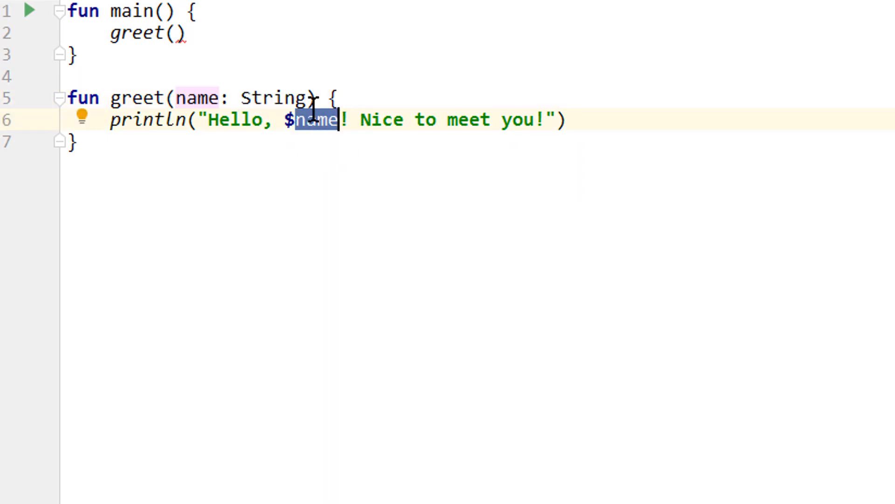
mouse_move(308, 97)
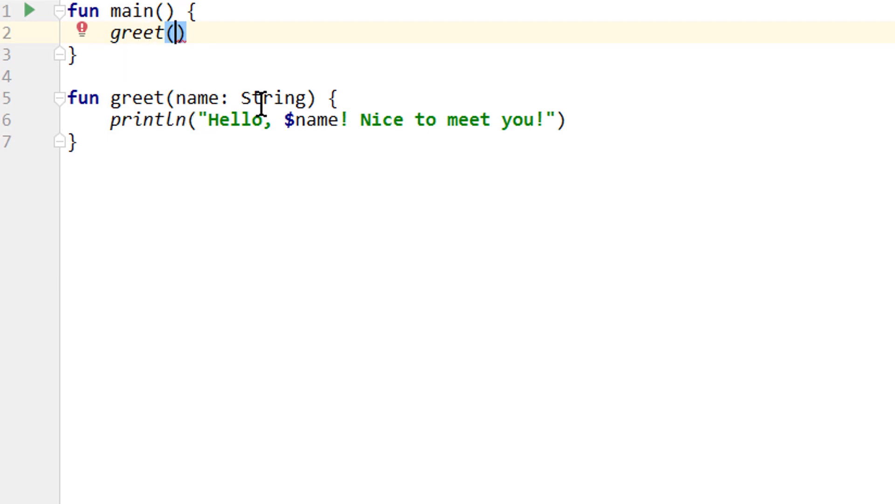
mouse_move(351, 360)
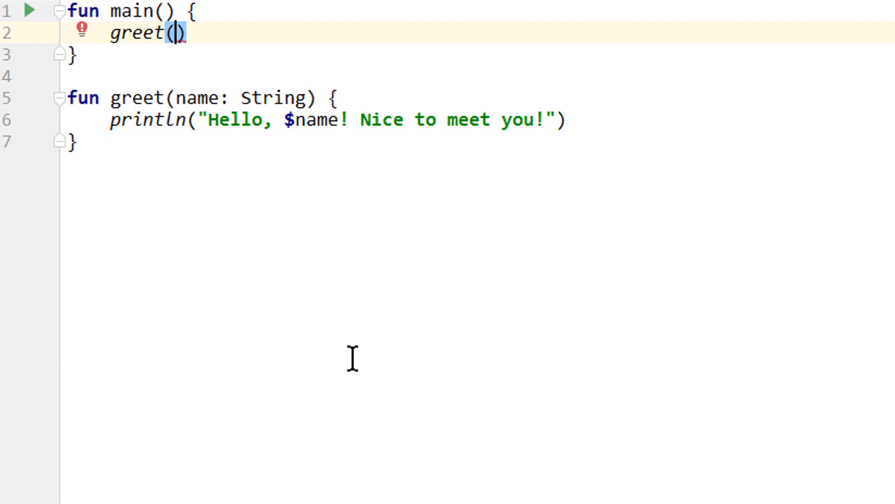
Step: Pass "Hans" as the argument to greet in main
type("\"Hans\"")
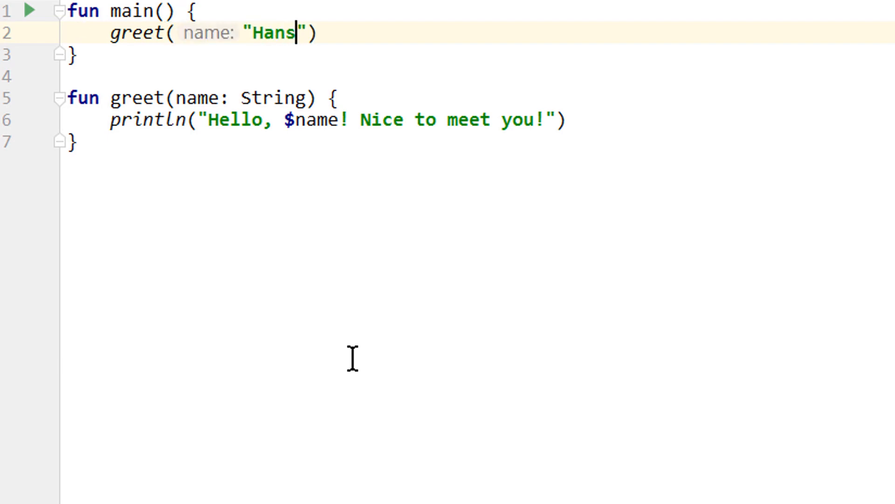
double_click(272, 33)
type("er")
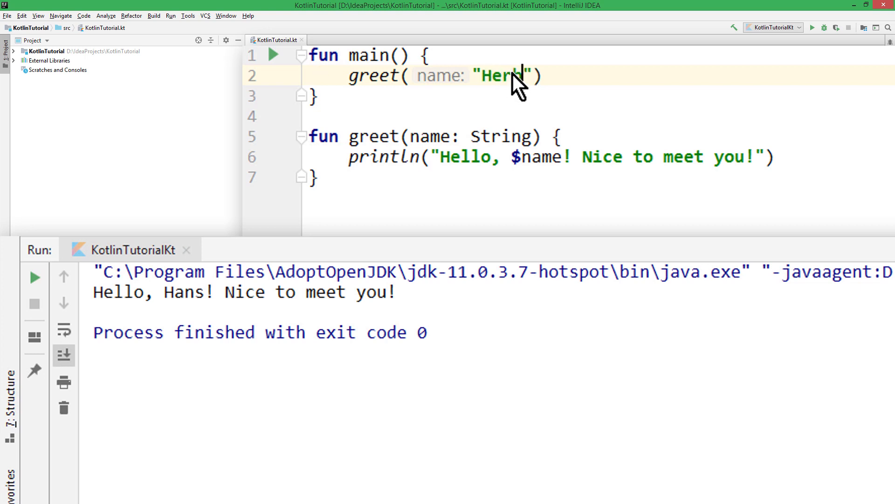
Step: Change the greet argument in main from "Hans" to "Herbert"
type("bert")
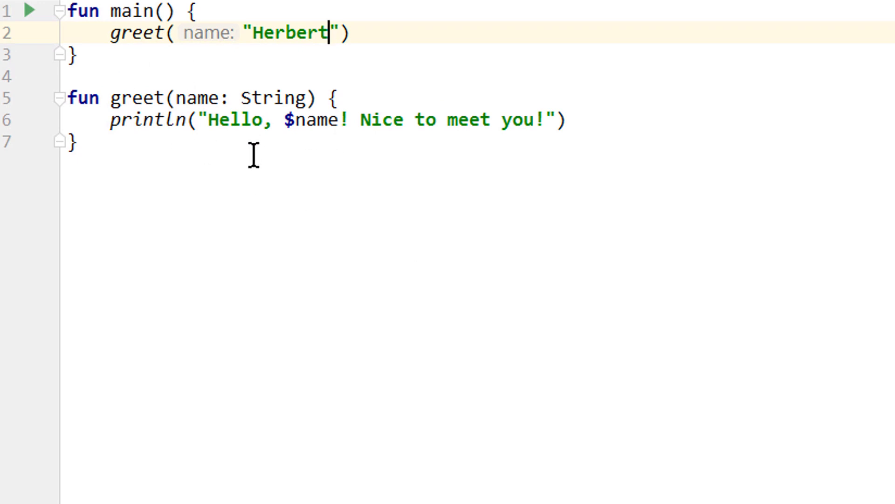
mouse_move(468, 209)
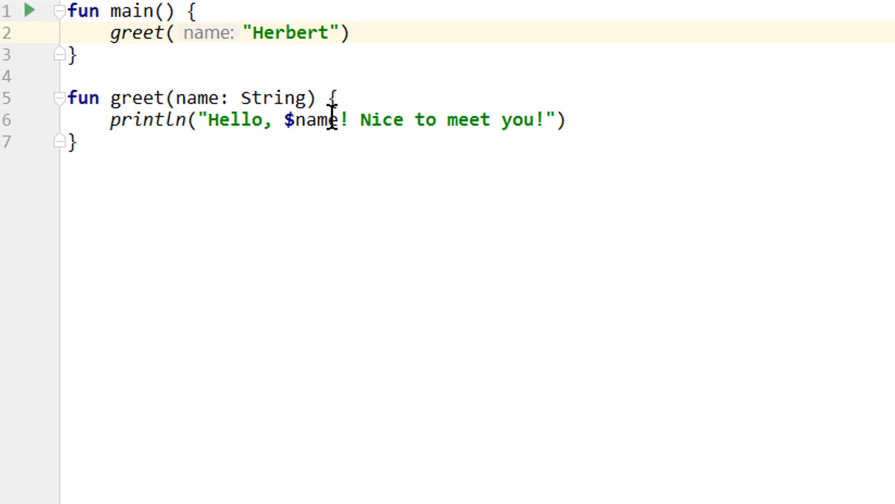
left_click_drag(350, 120, 546, 120)
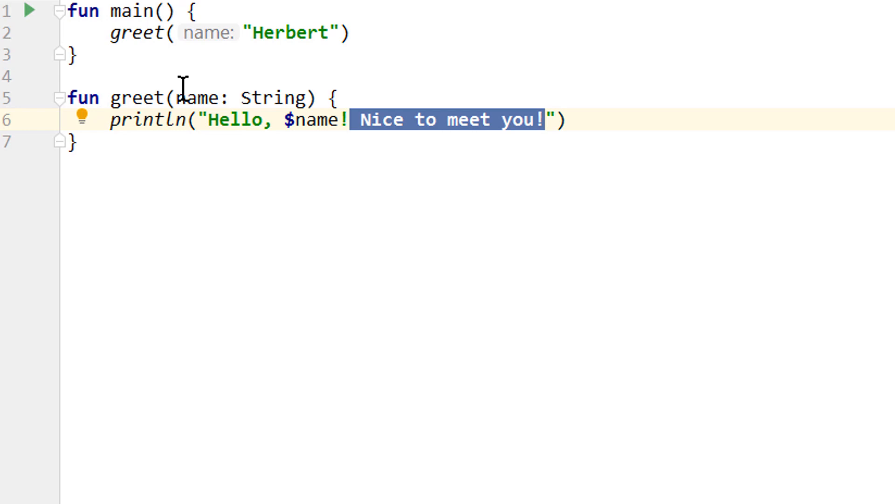
mouse_move(273, 236)
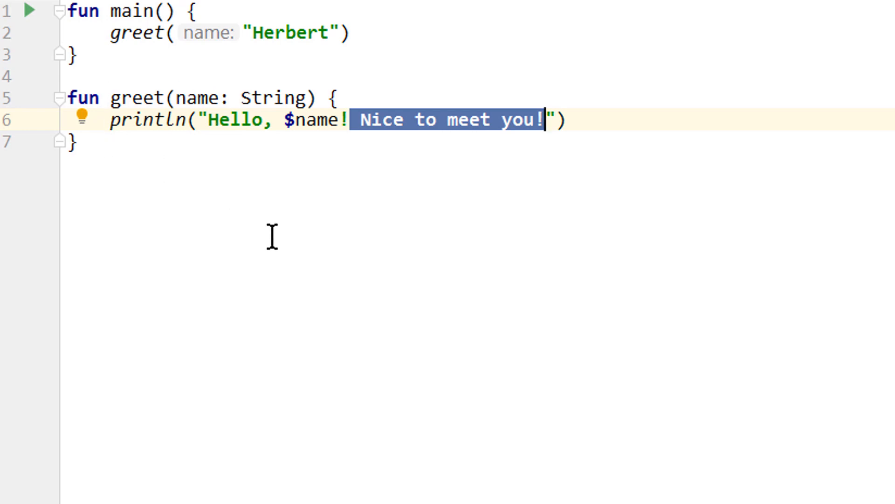
mouse_move(95, 47)
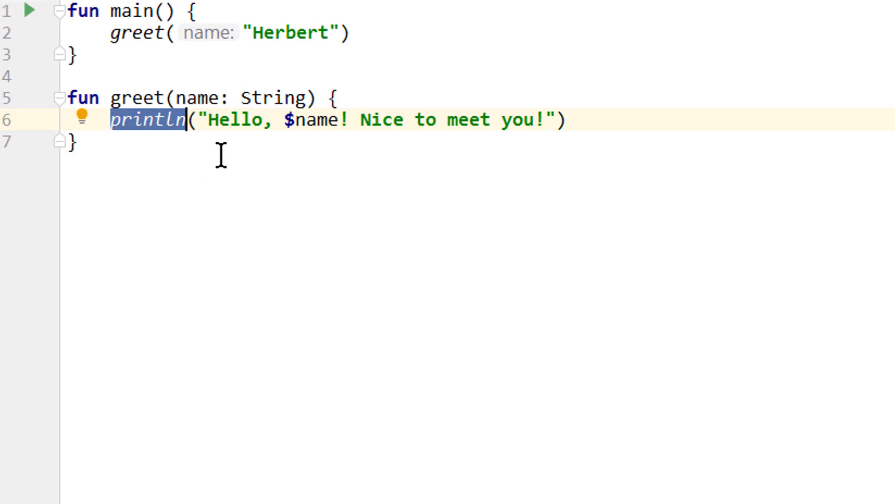
mouse_move(328, 191)
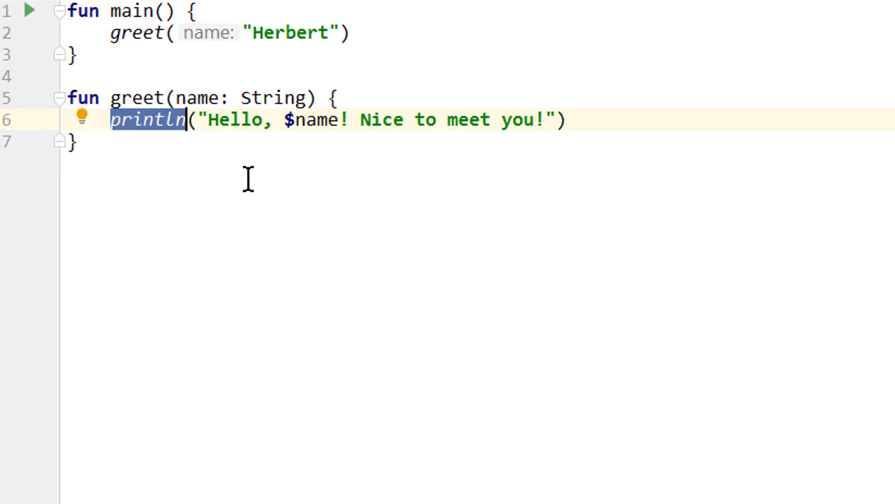
mouse_move(140, 141)
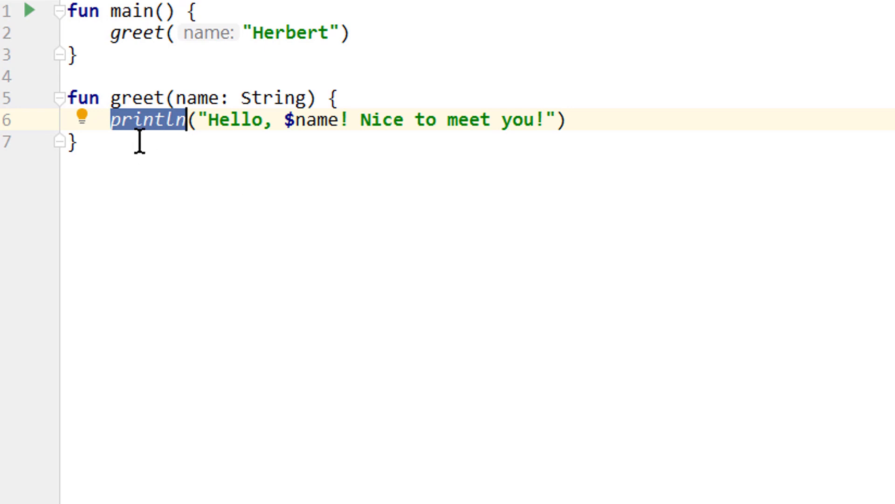
mouse_move(227, 160)
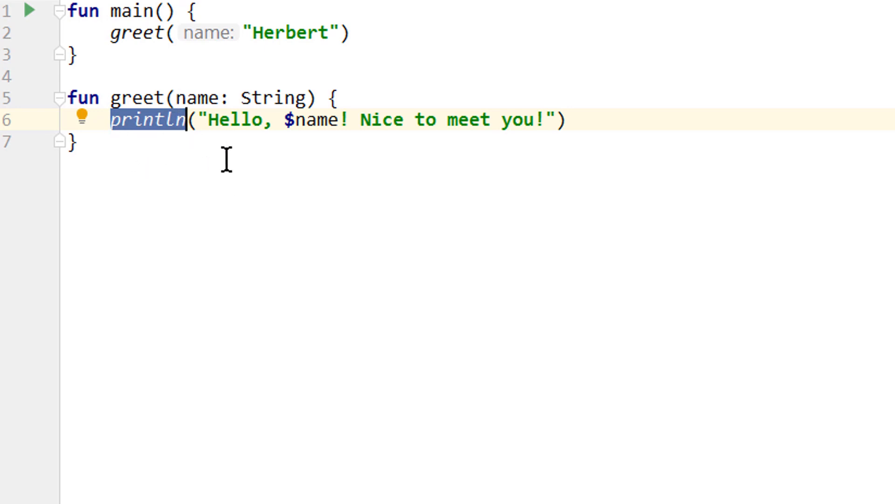
mouse_move(197, 190)
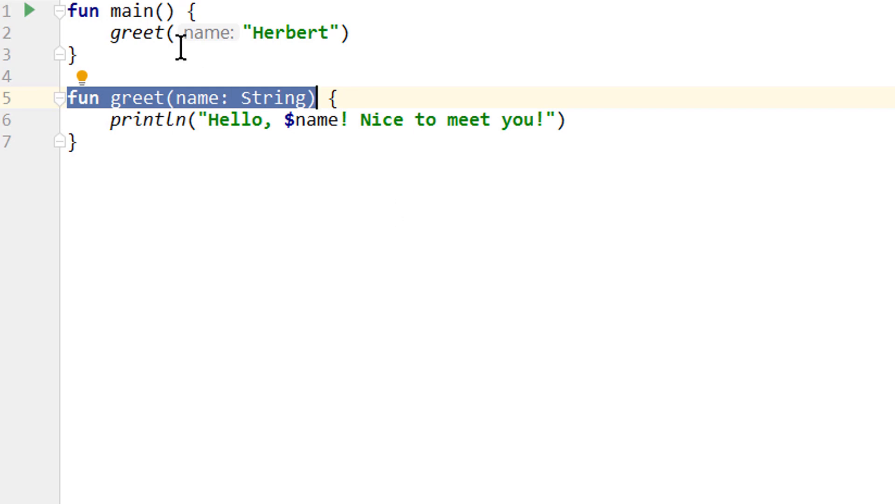
mouse_move(298, 291)
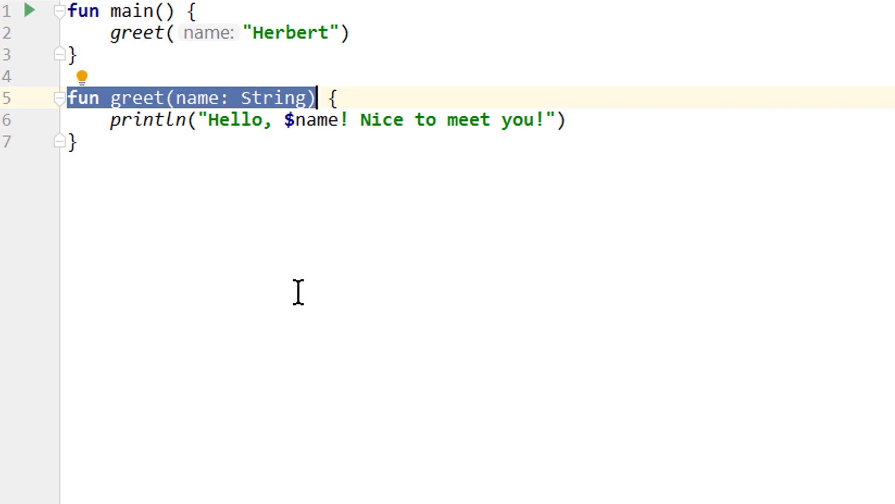
mouse_move(145, 47)
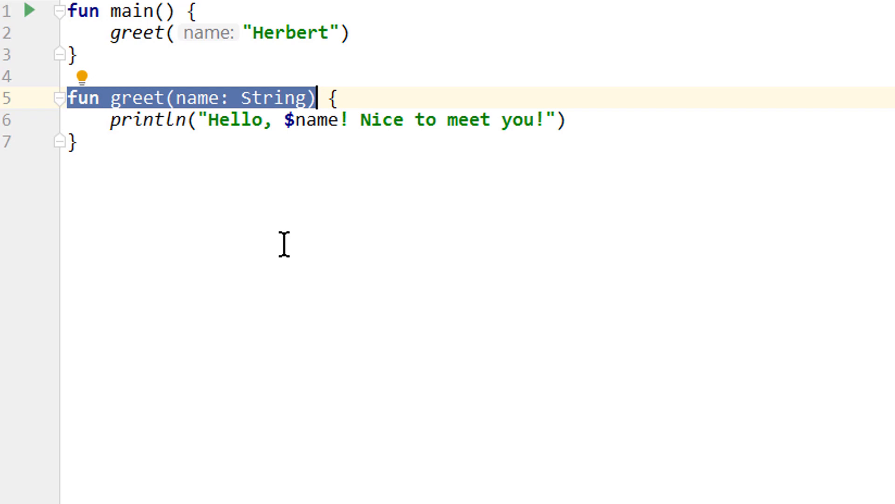
mouse_move(323, 189)
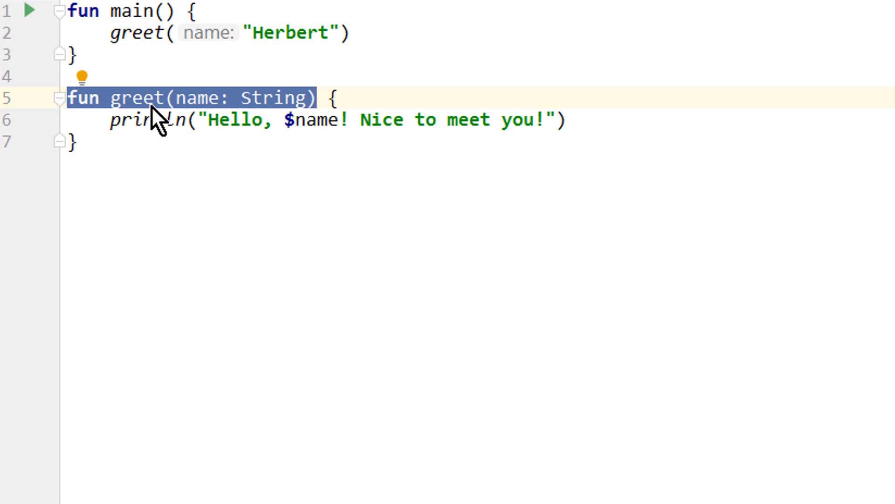
double_click(137, 98)
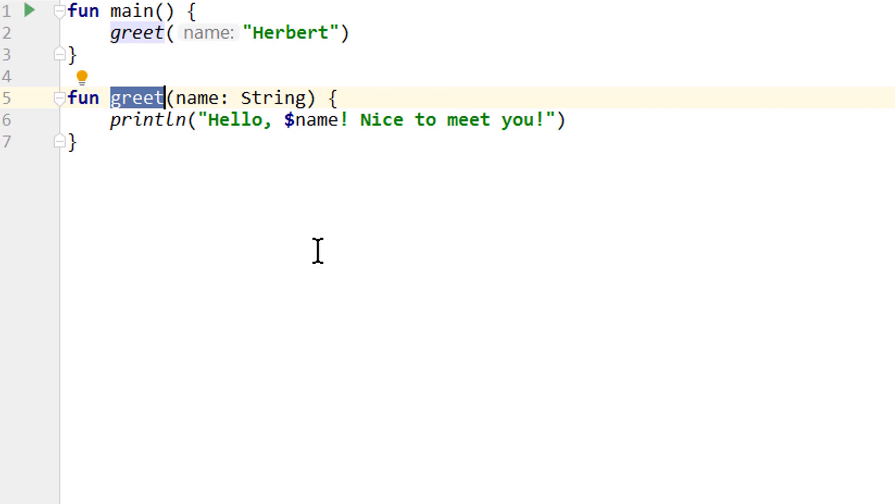
mouse_move(517, 309)
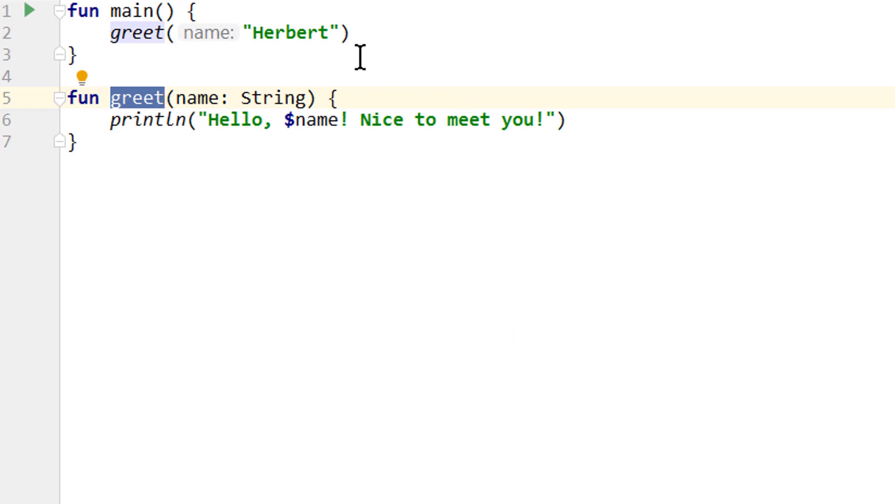
mouse_move(340, 321)
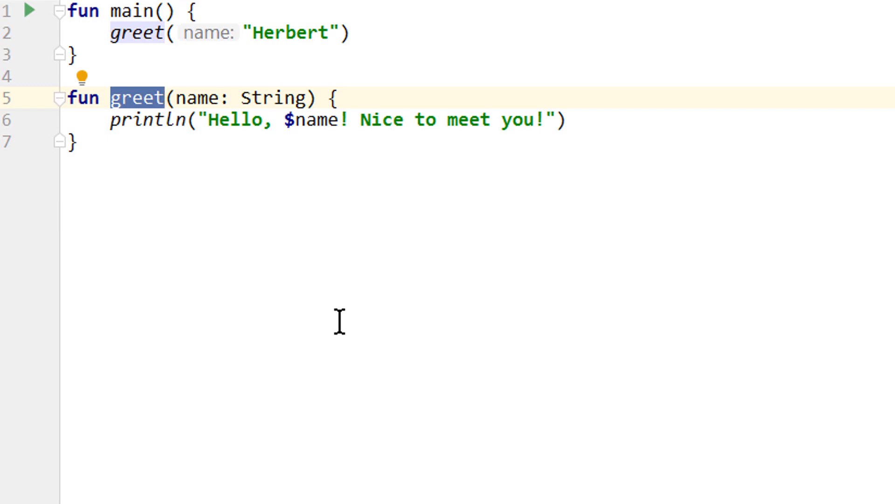
mouse_move(352, 60)
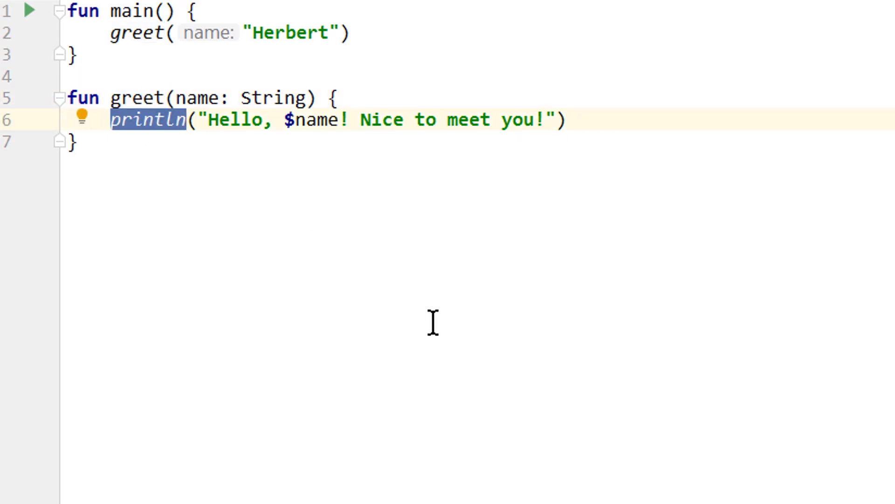
mouse_move(321, 279)
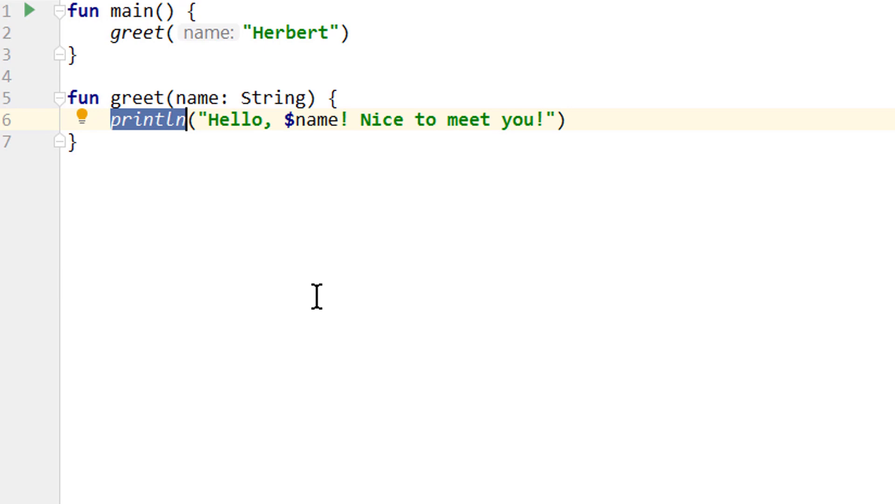
mouse_move(486, 155)
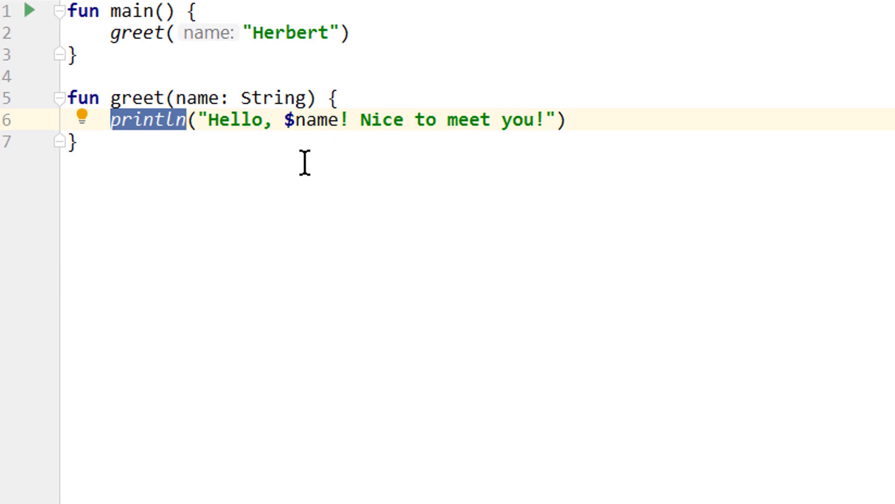
mouse_move(351, 69)
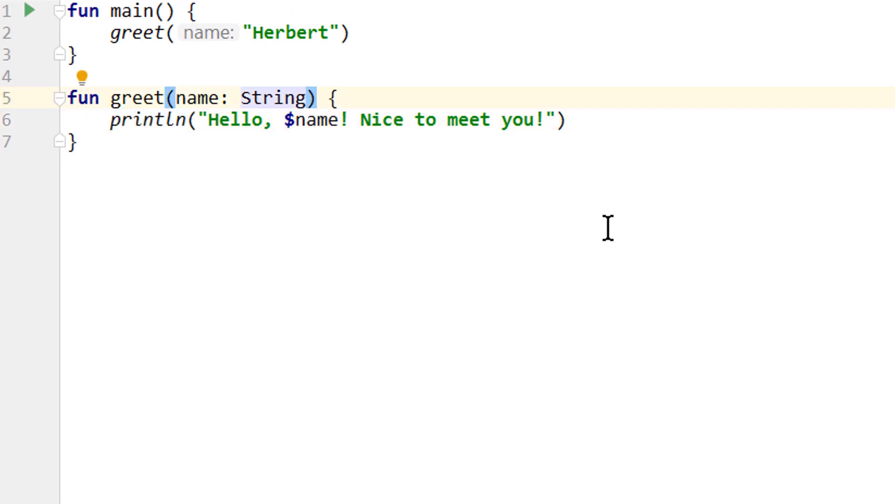
Step: Add reps: Int after name: String in greet's signature
type(",")
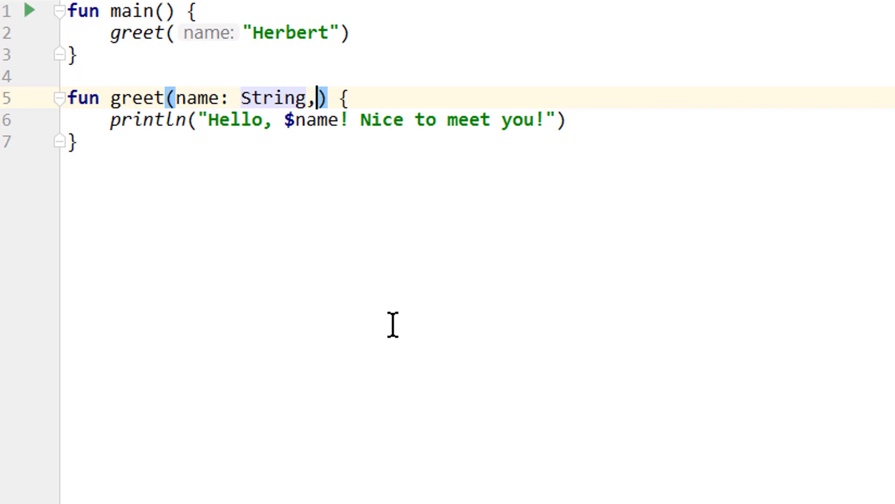
type("\" \"")
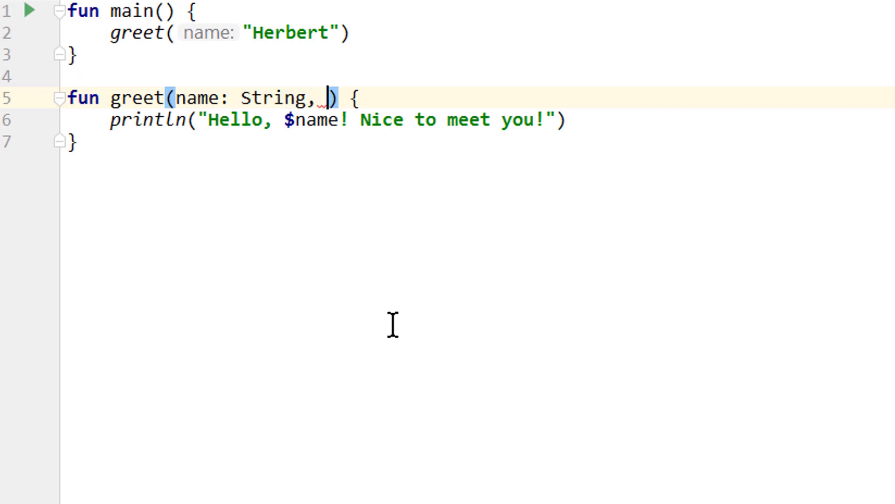
type("reps:")
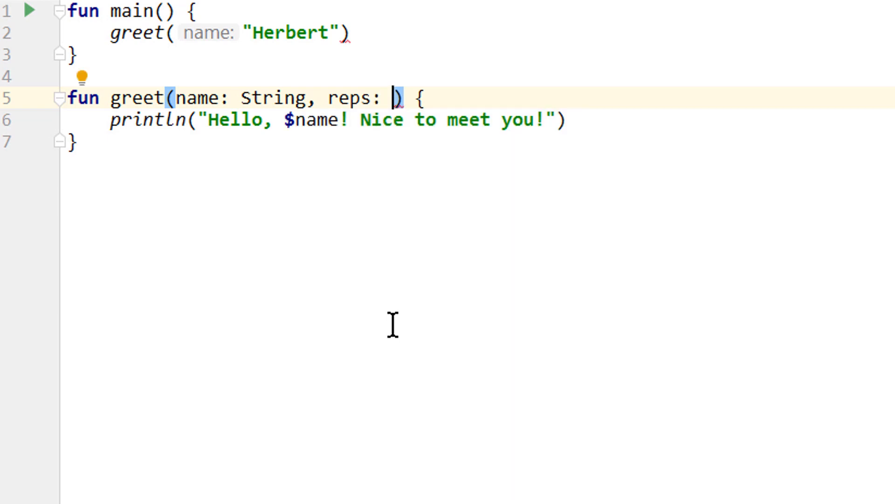
type("Int")
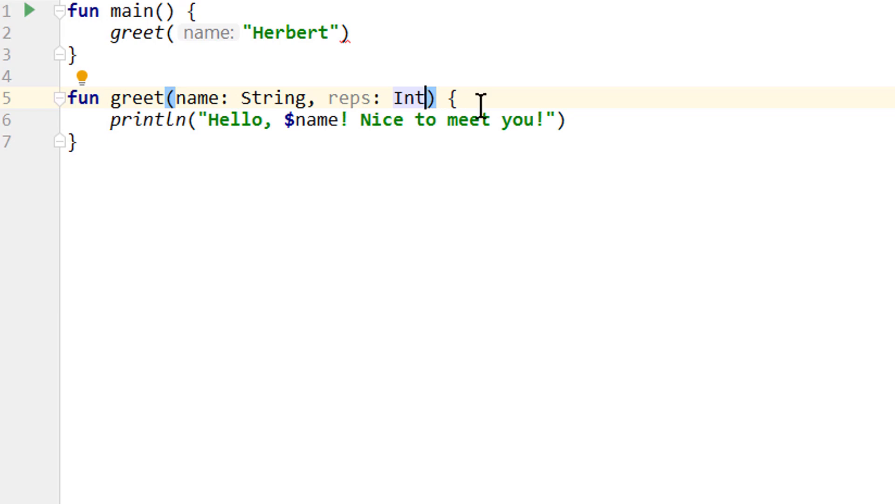
Step: Wrap greet's println in a for (i in 0 until reps) loop
key("enter")
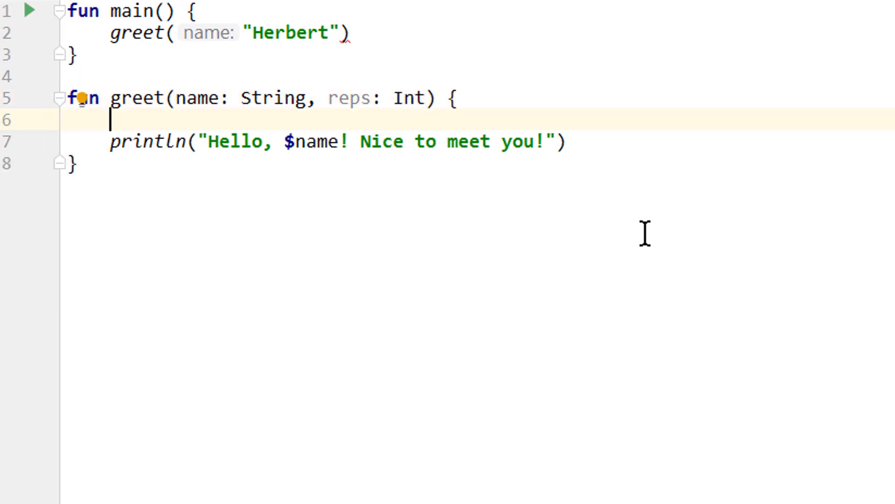
type("for (")
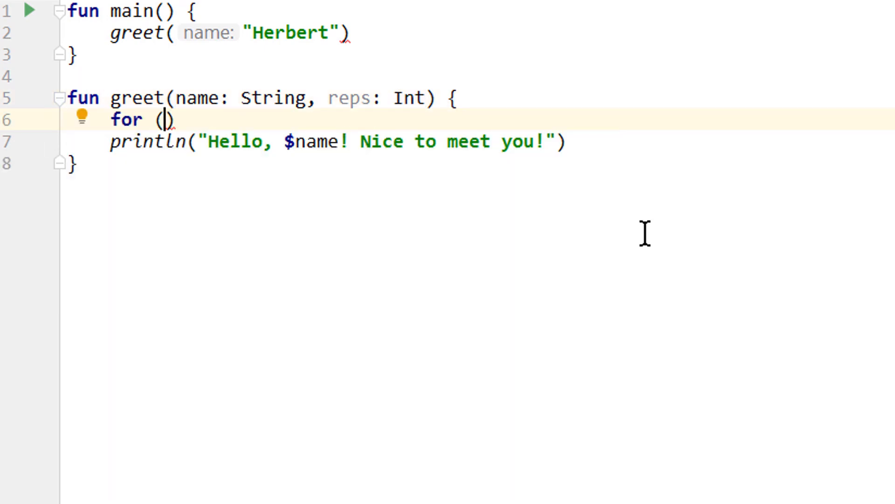
type("i in 0 until reps")
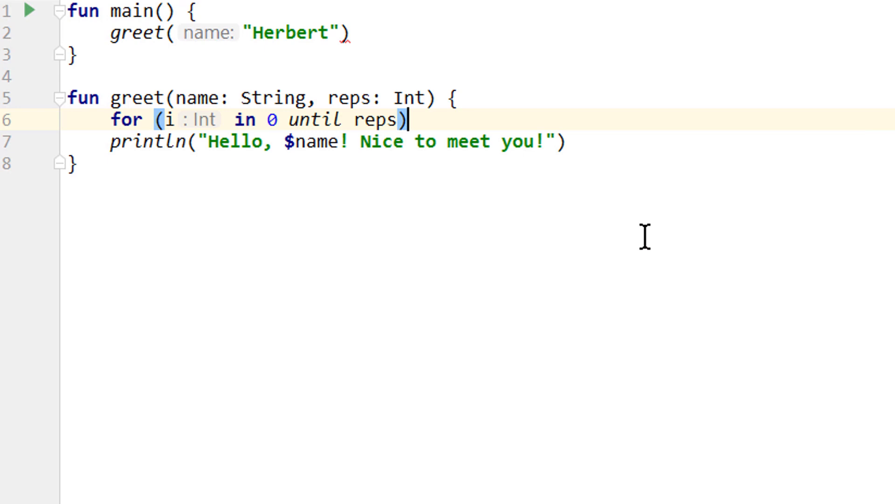
type("{")
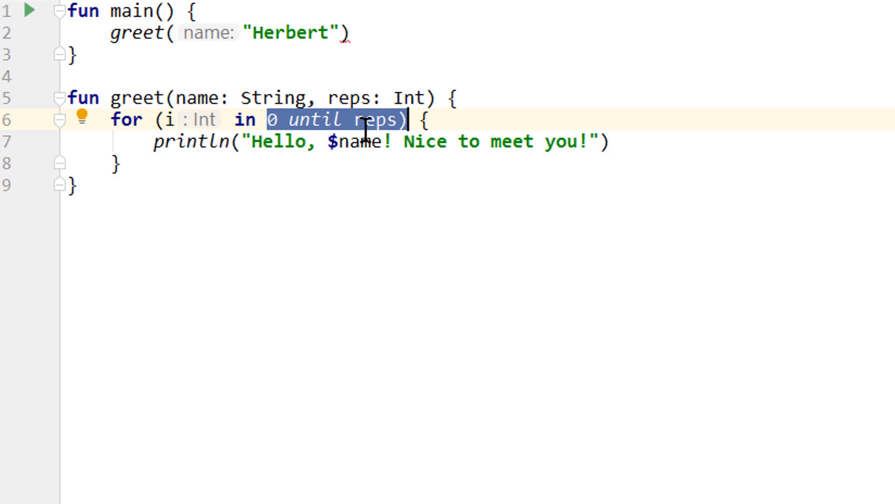
mouse_move(296, 181)
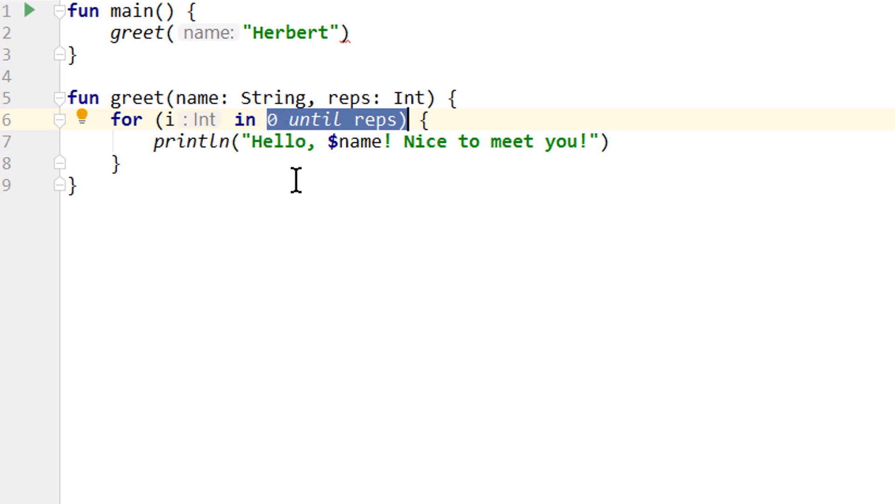
mouse_move(341, 32)
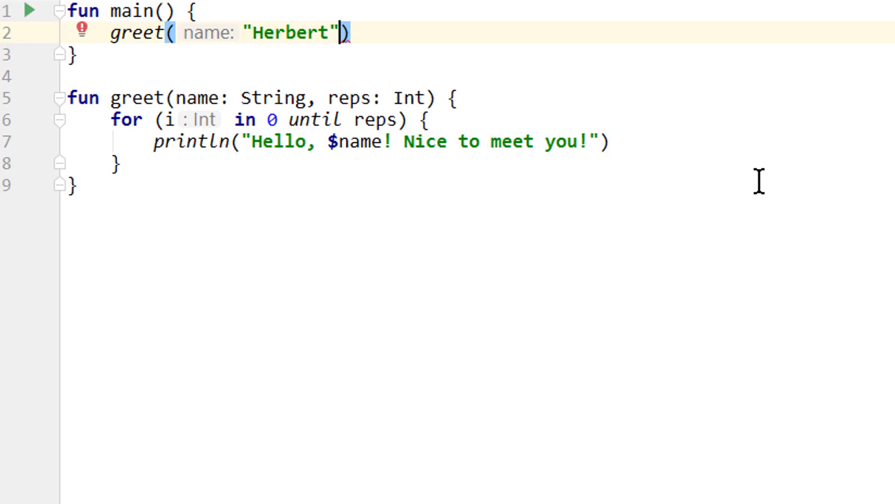
Step: Call greet("Herbert", 3) and run for three greetings, then change the argument to 5
type(",")
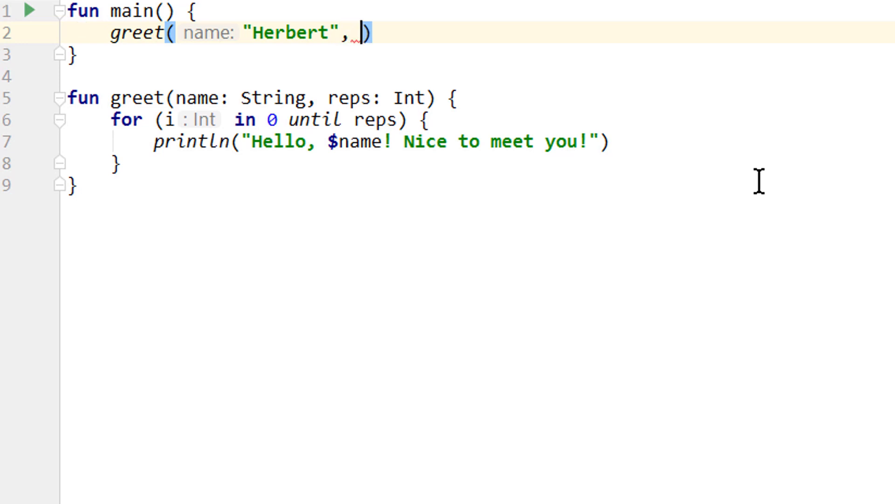
type("3")
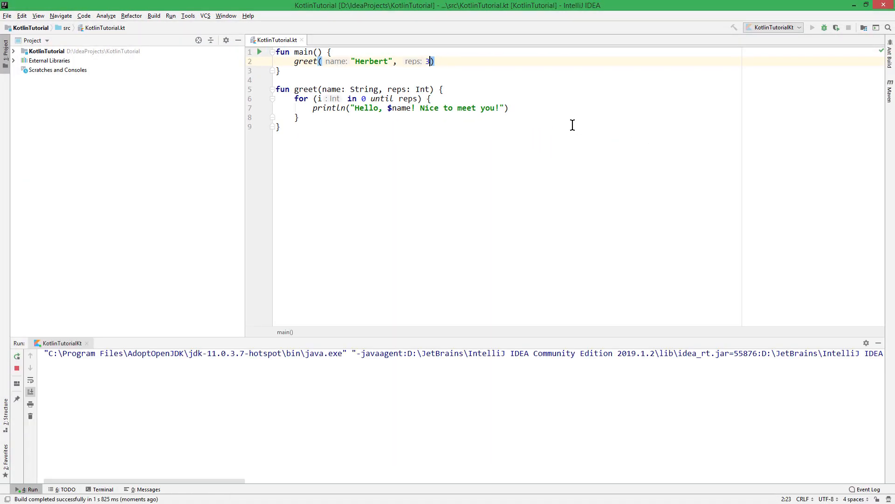
left_click(260, 52)
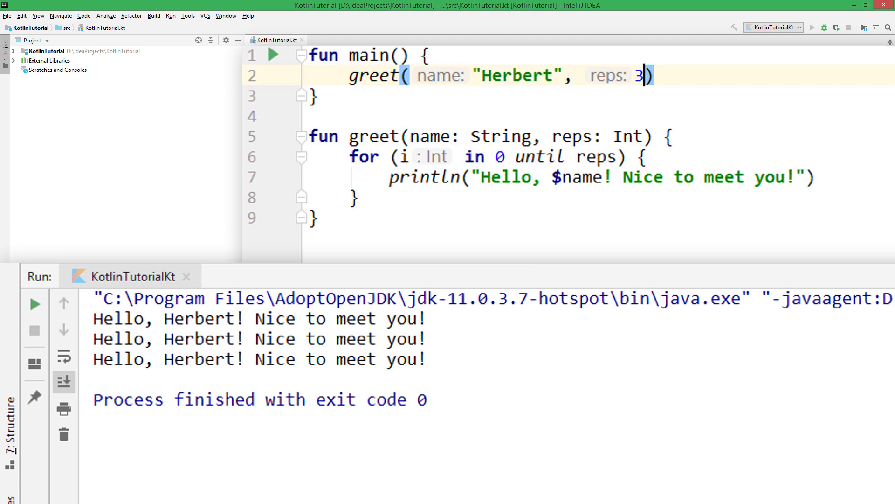
type("5")
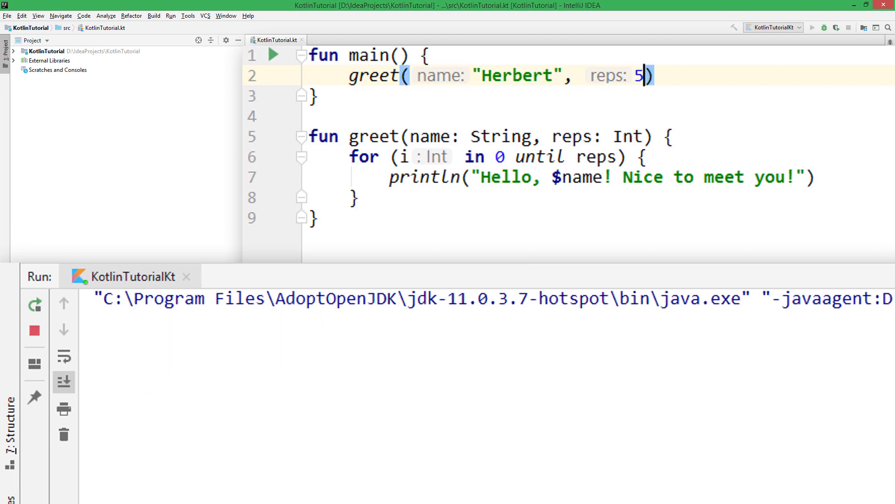
left_click(273, 55)
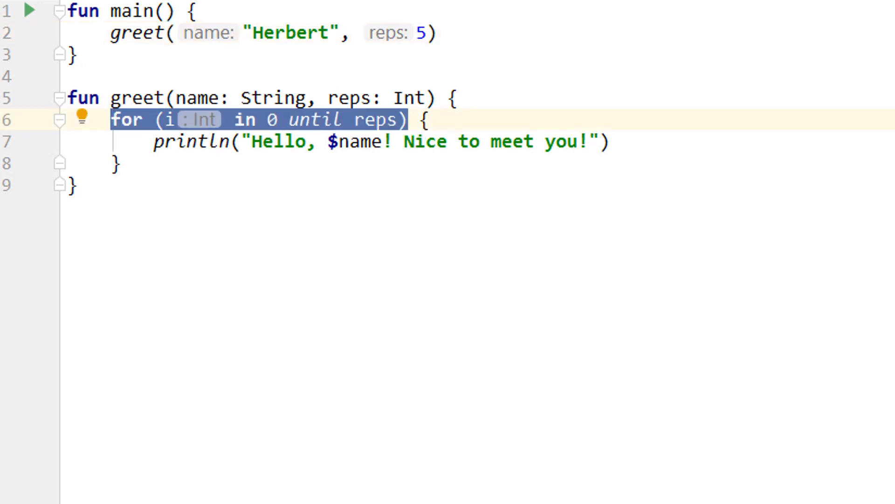
Step: Replace the for loop header with while (reps > 0) and add reps-- after println
type("while () {")
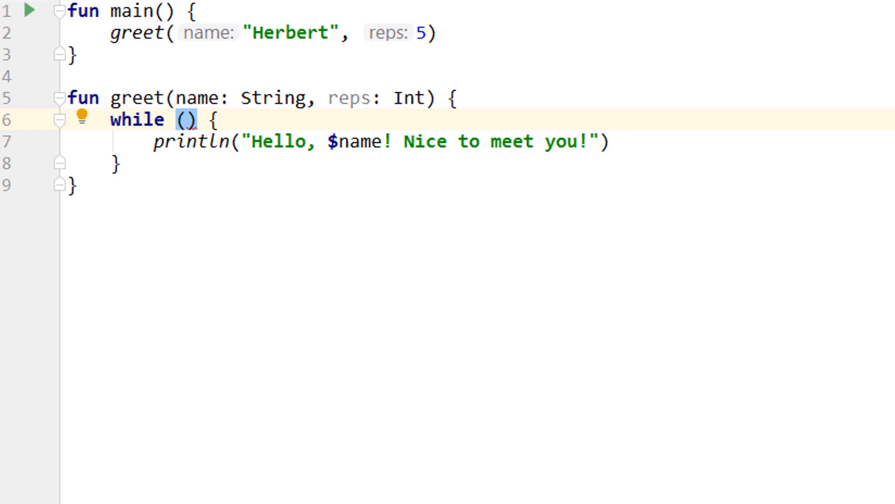
type("reps >")
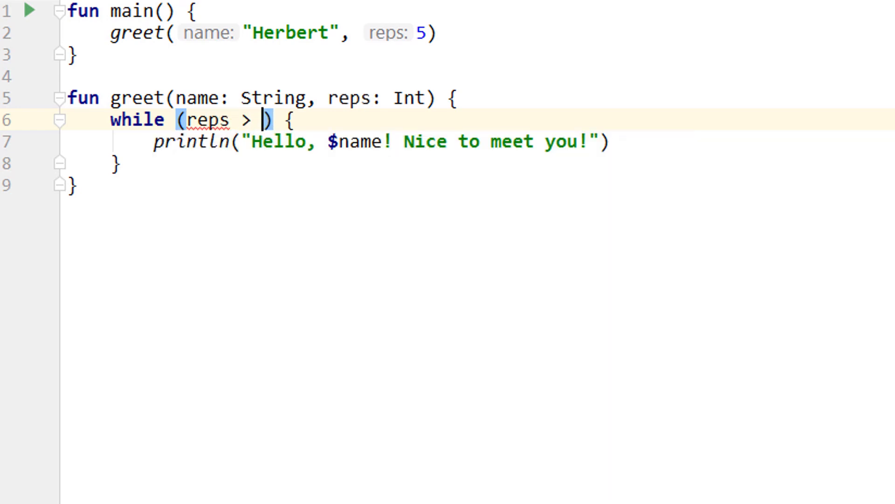
type("0")
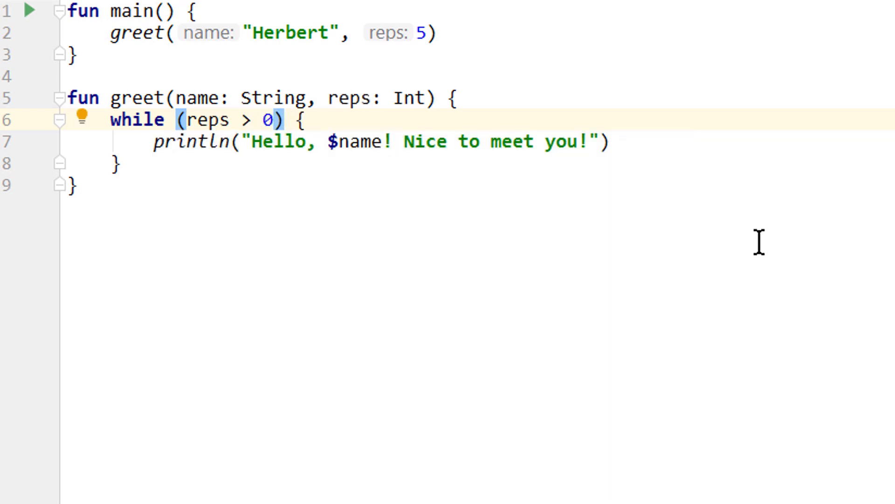
type("re")
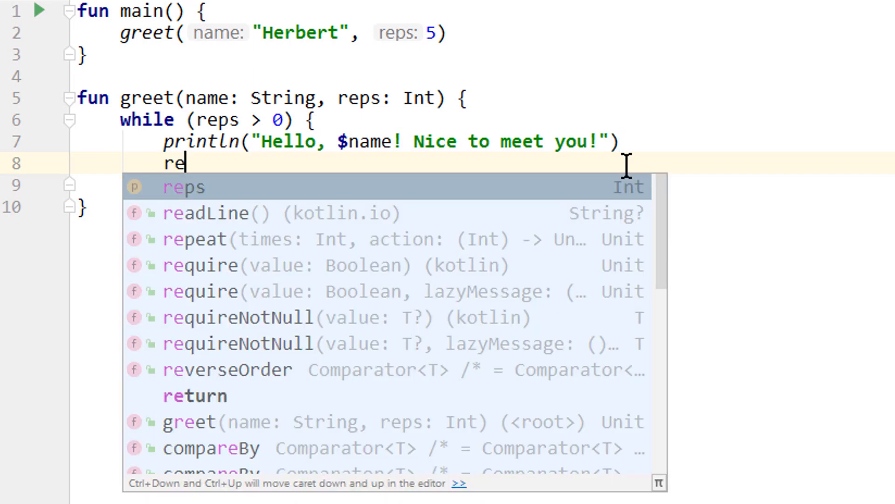
type("ps--")
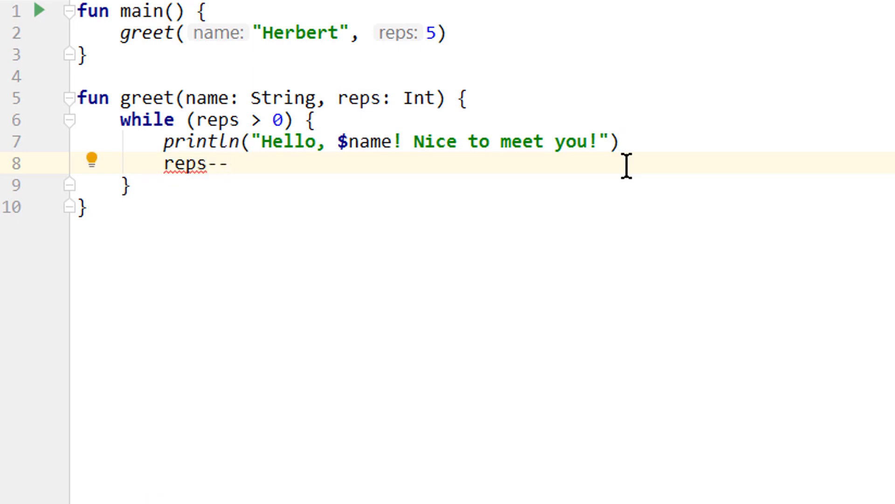
mouse_move(195, 163)
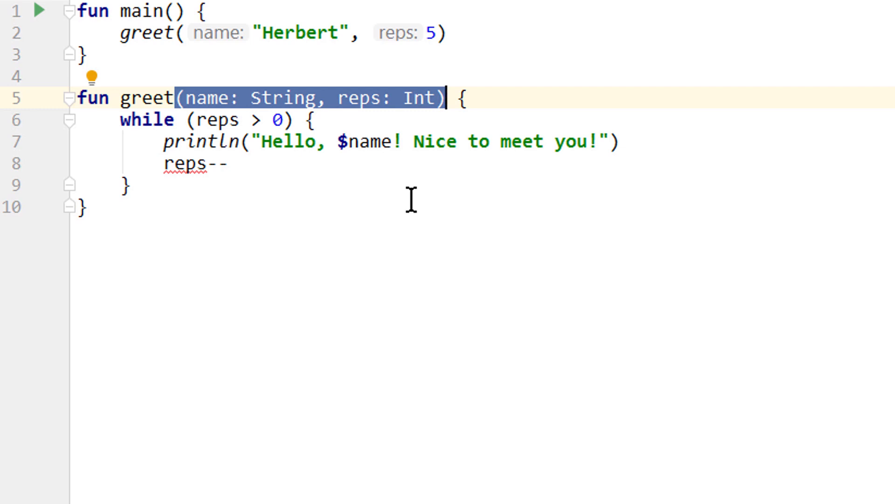
mouse_move(391, 183)
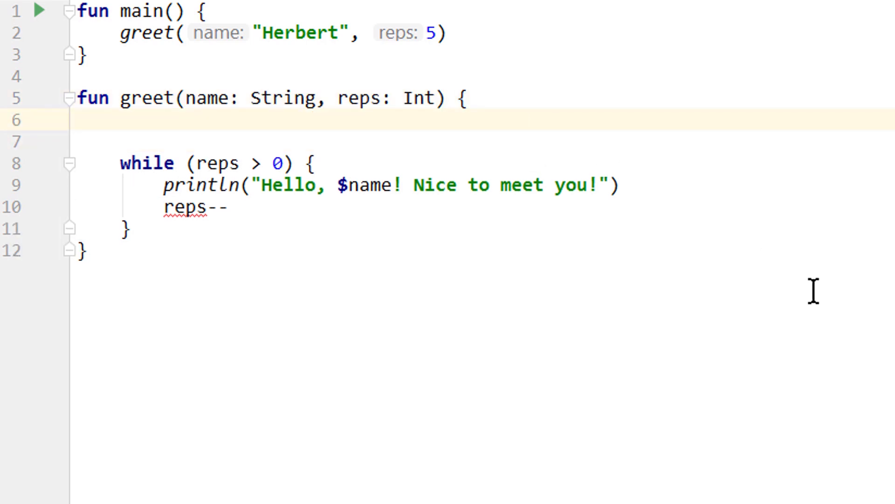
Step: Declare var repsLeft = reps and use repsLeft in the while condition and decrement
type("var")
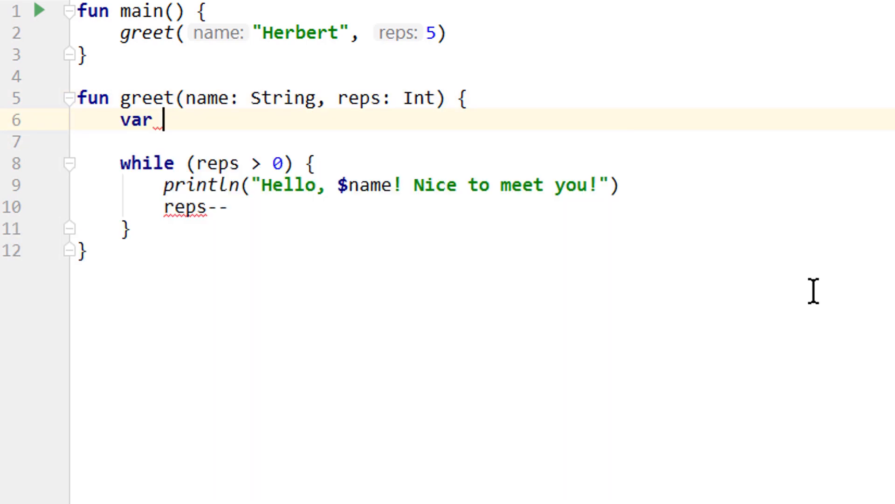
type("repsLeft = reps")
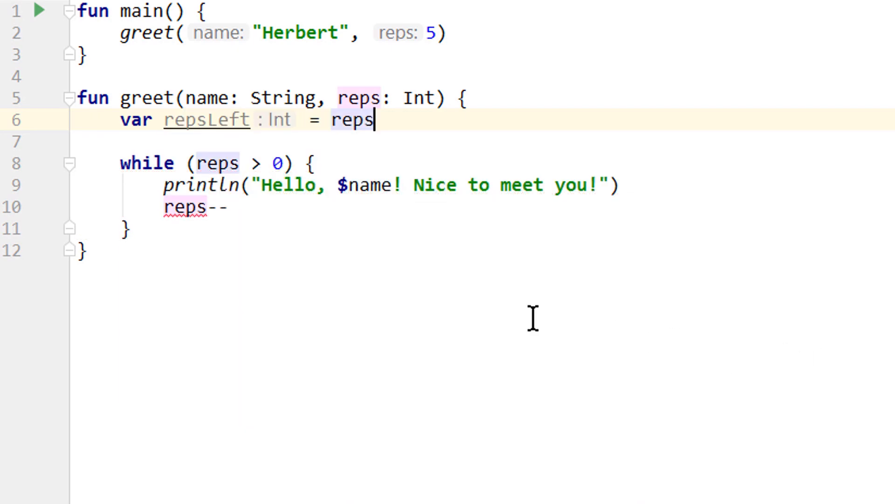
left_click(237, 162)
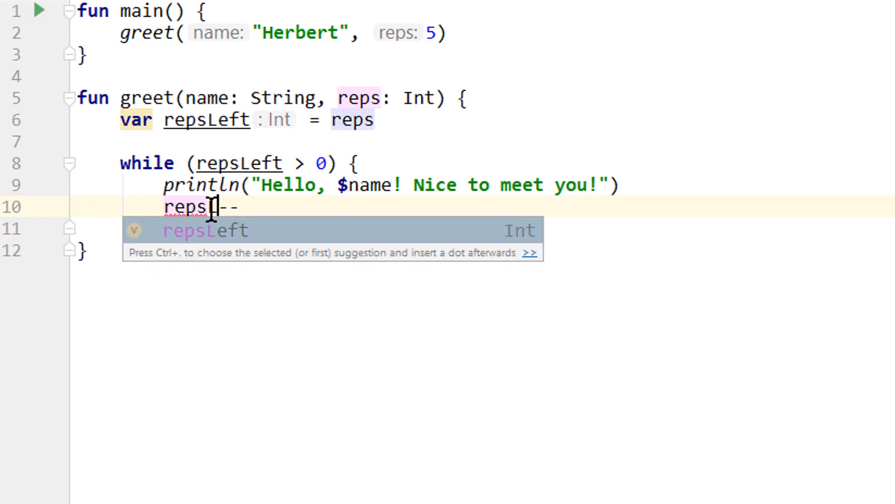
key("Tab")
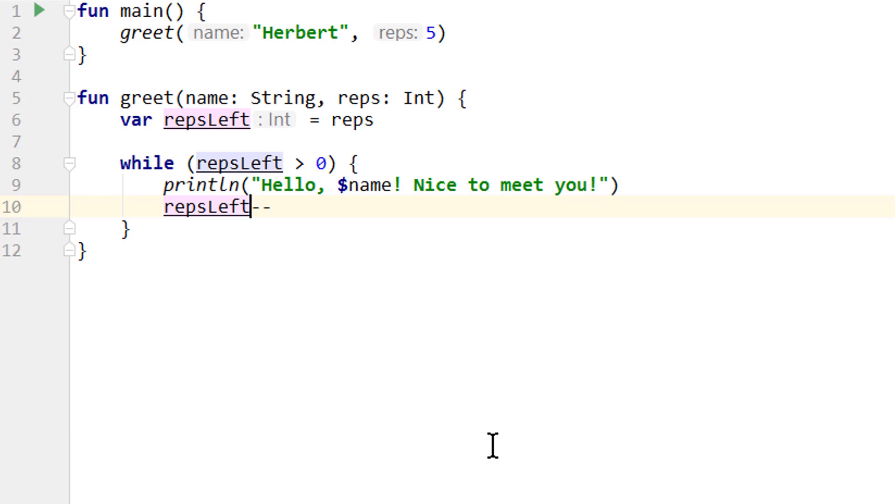
mouse_move(451, 291)
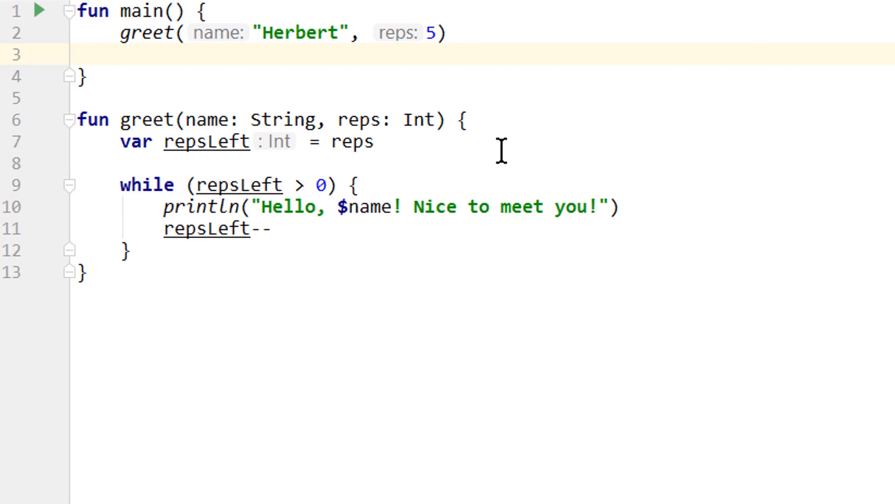
type("re")
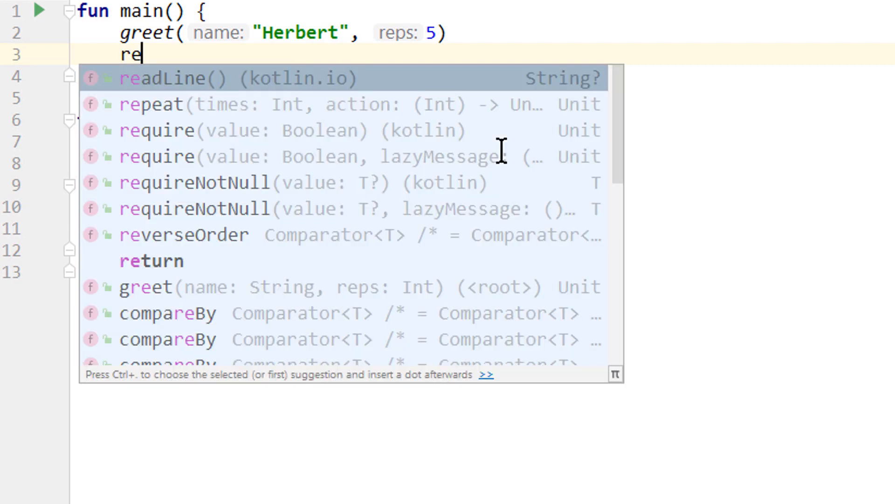
type("psL")
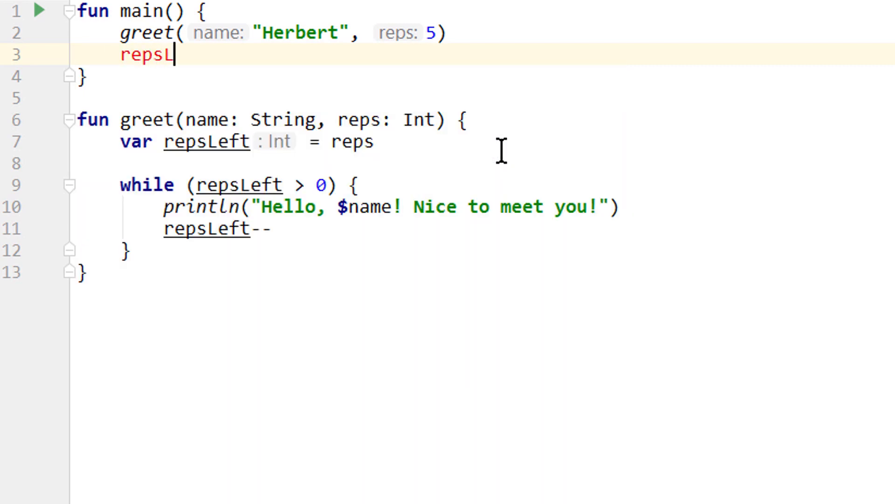
type("name")
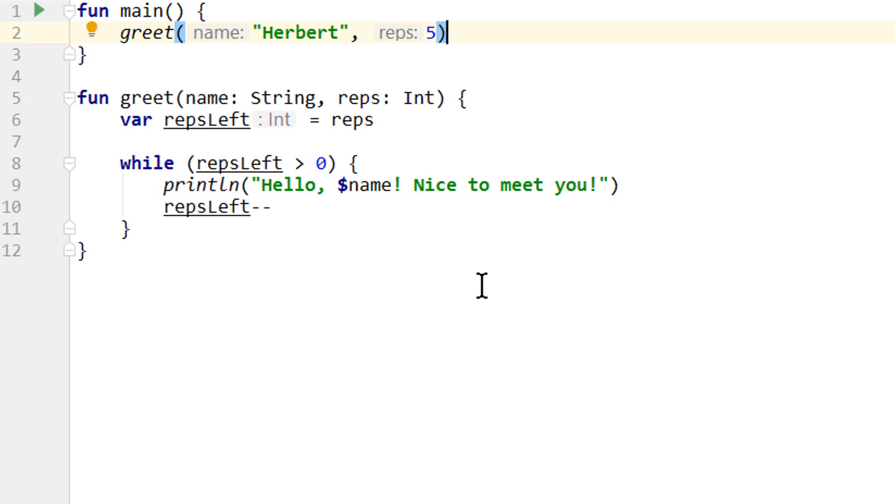
mouse_move(256, 80)
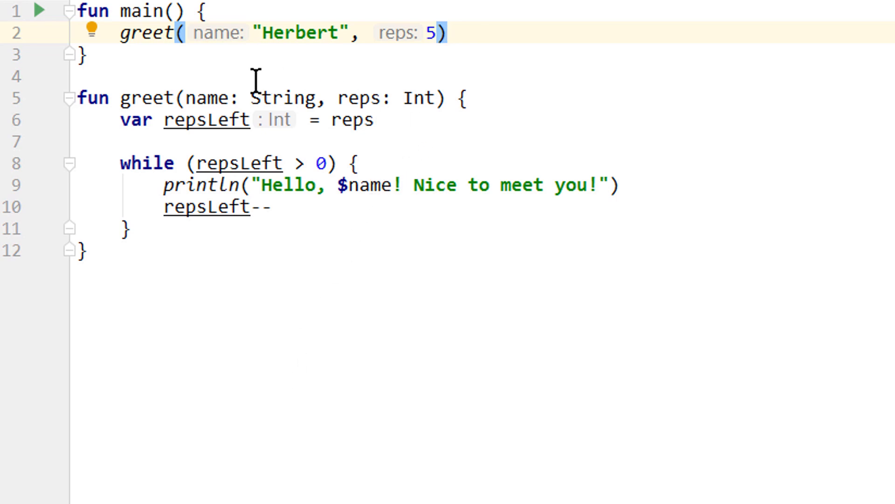
mouse_move(257, 247)
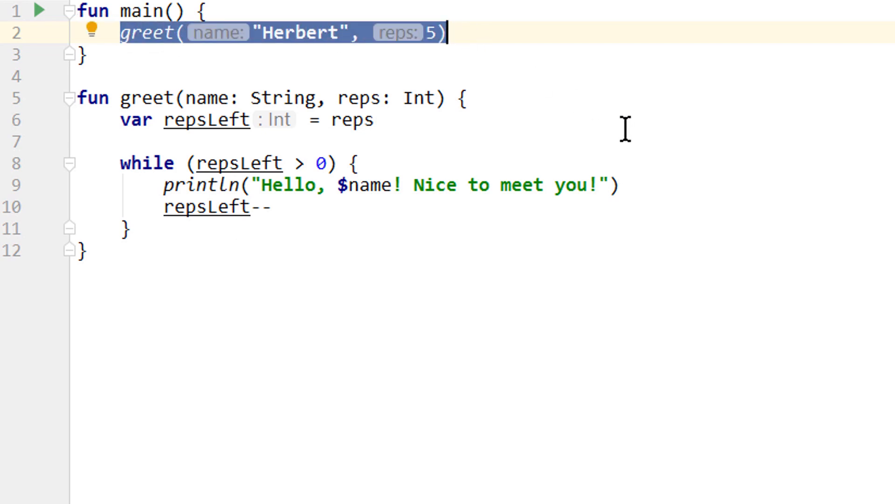
mouse_move(433, 38)
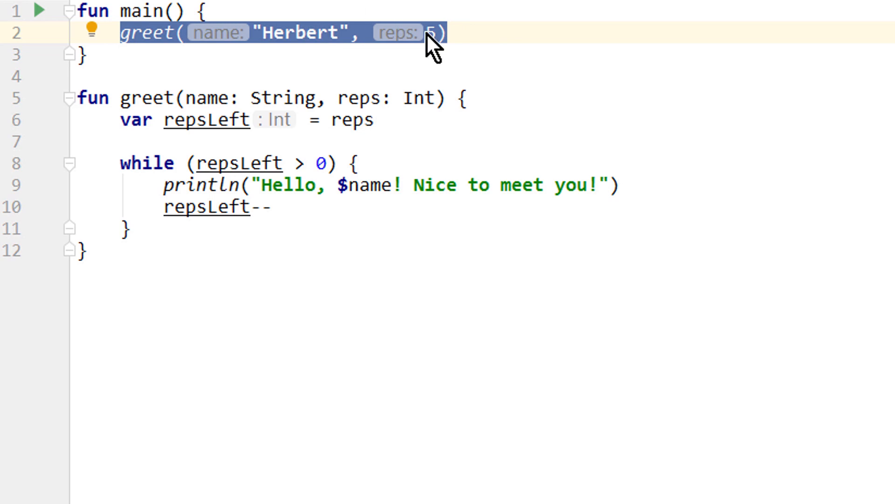